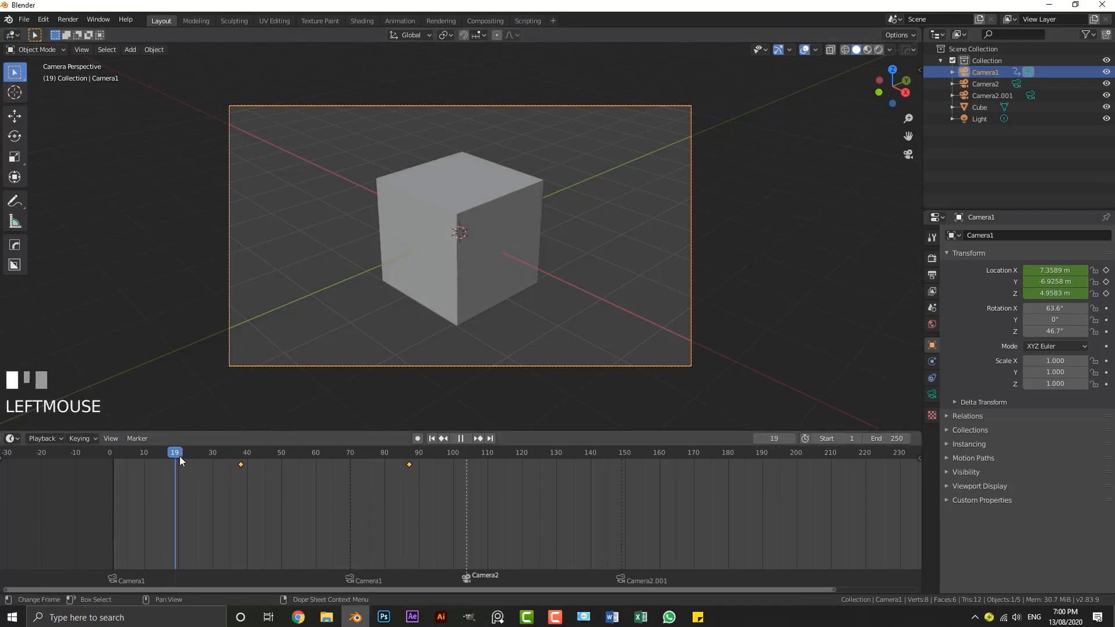
# Scrub the playhead across the timeline in camera view to watch the camera switch at the markers.
pyautogui.scroll(-3)
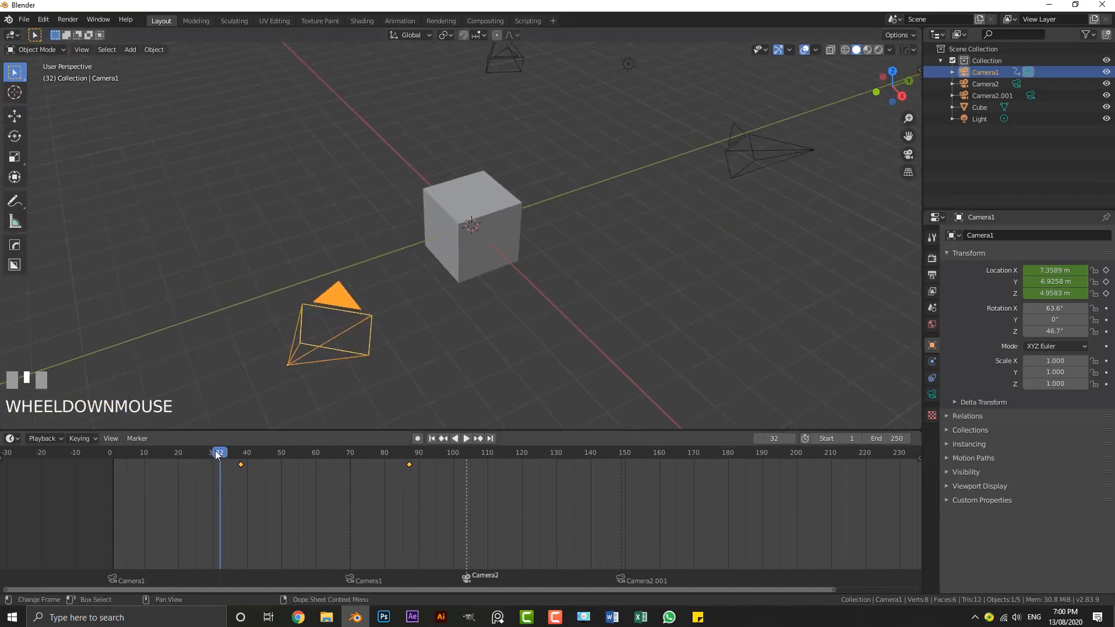
pyautogui.click(240, 452)
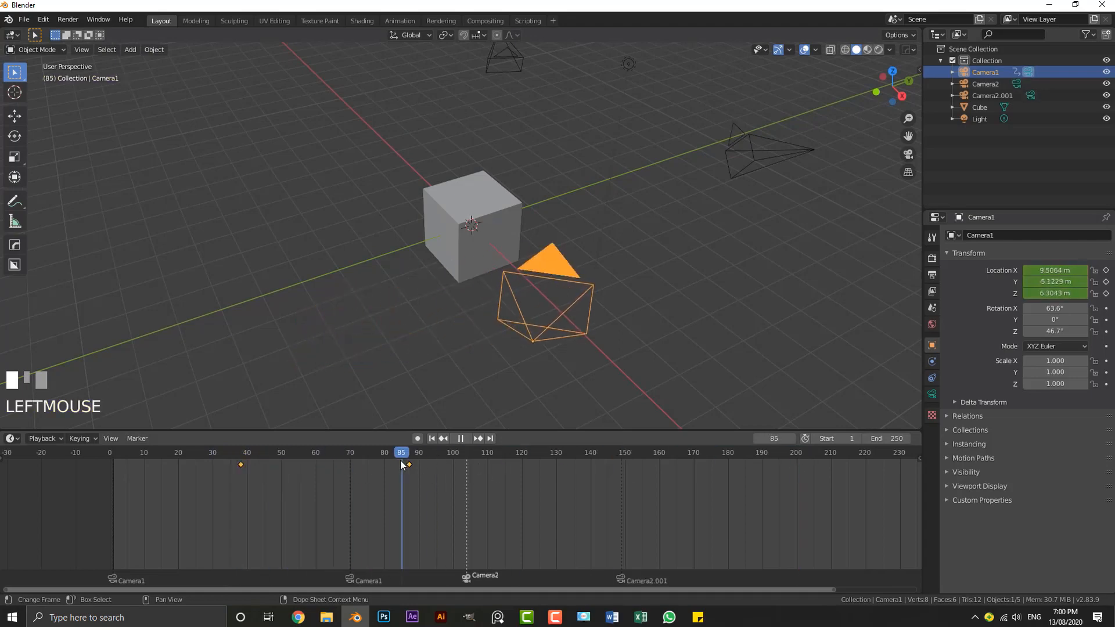
pyautogui.scroll(3)
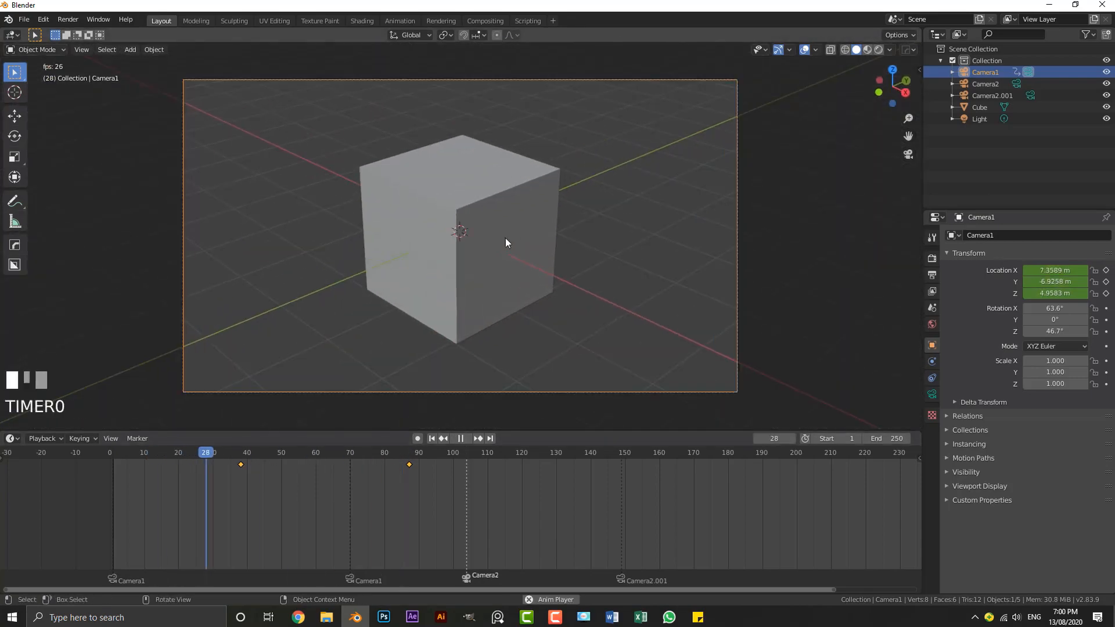
pyautogui.click(366, 451)
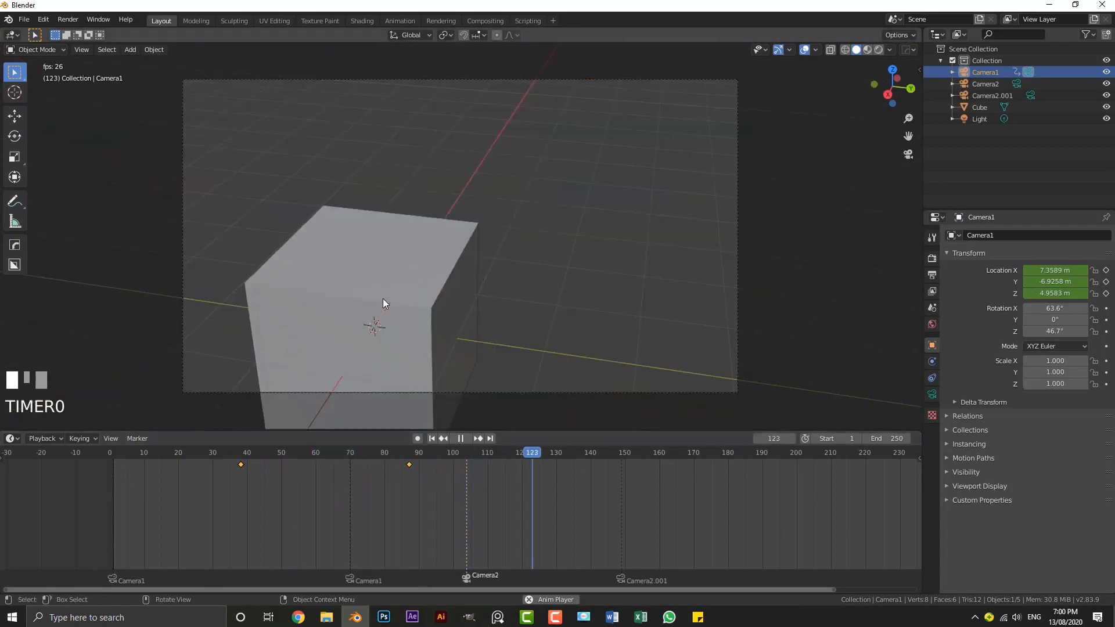
pyautogui.scroll(-3)
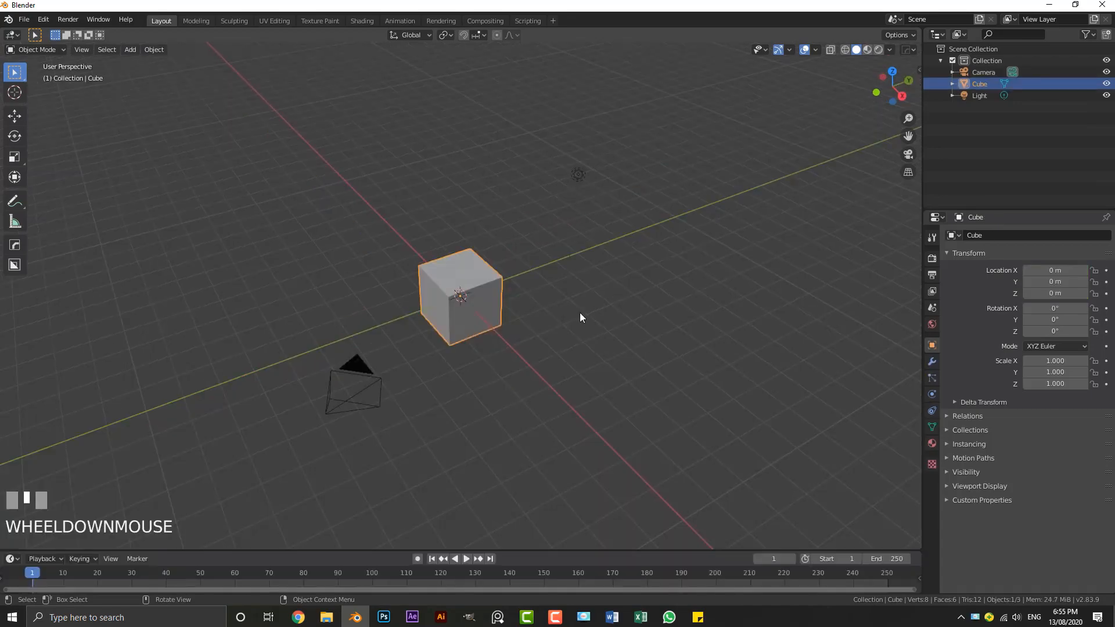
# Duplicate the default camera with Shift+D and place it on the other side of the cube.
pyautogui.scroll(-3)
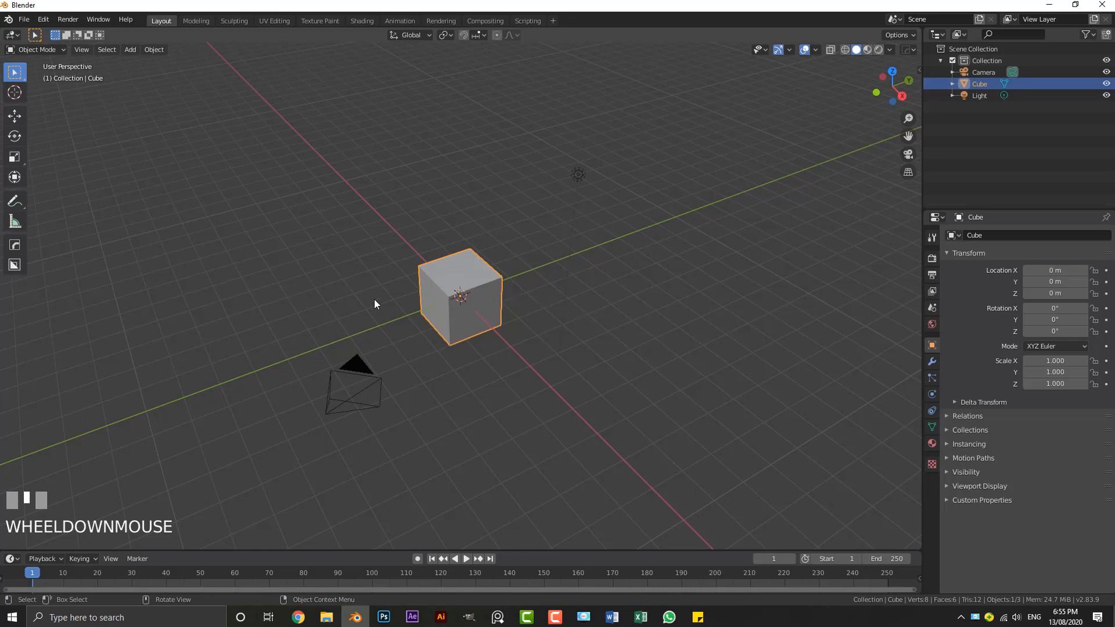
pyautogui.scroll(-3)
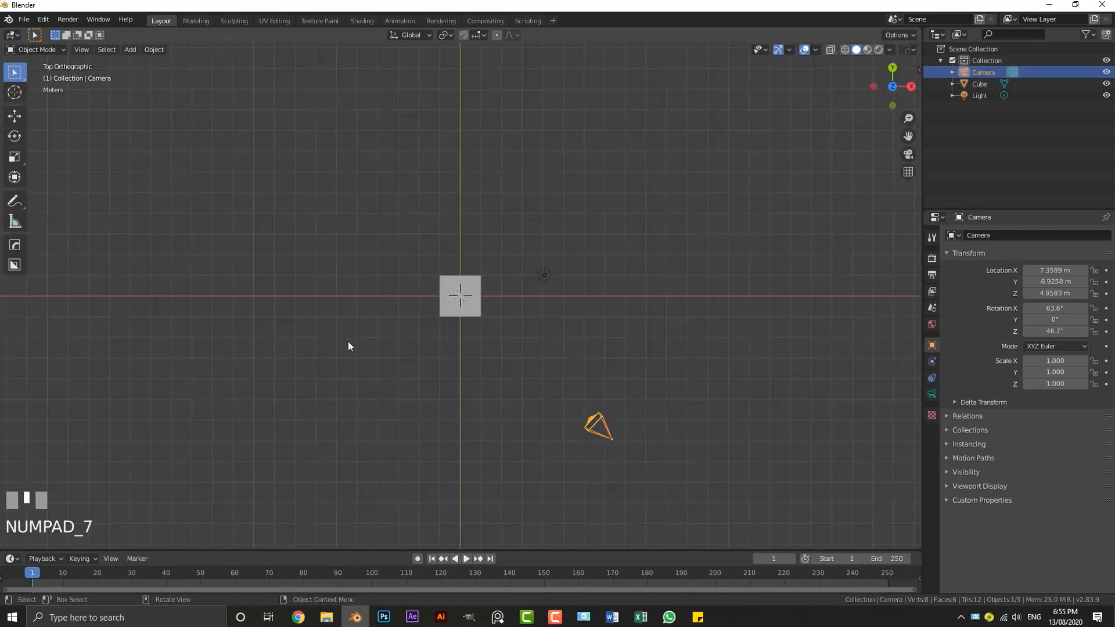
pyautogui.scroll(-3)
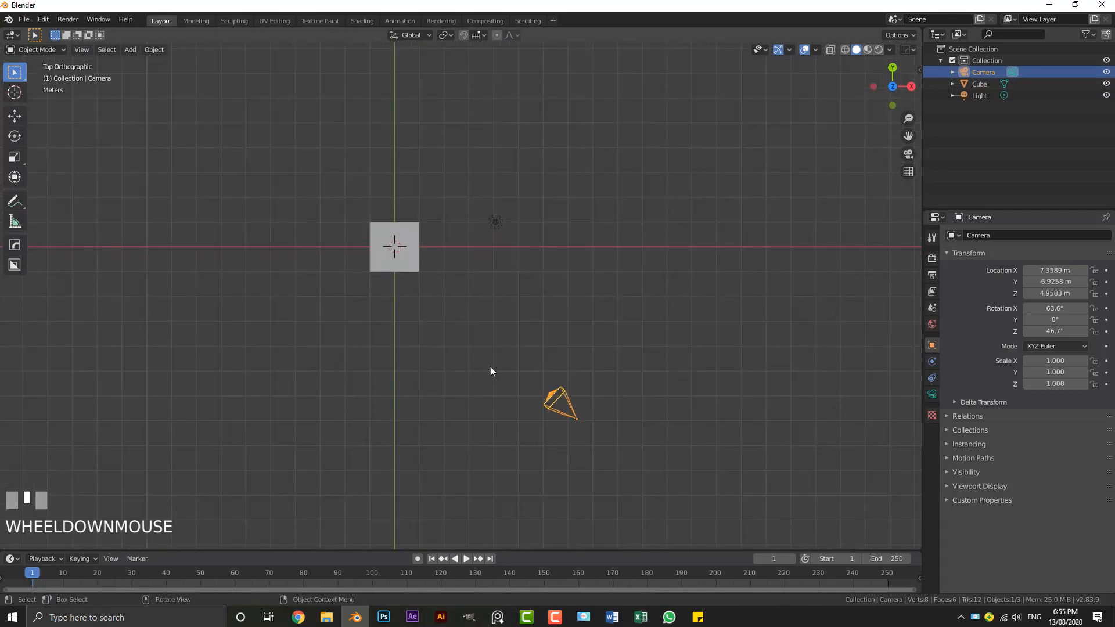
pyautogui.press('shift+d')
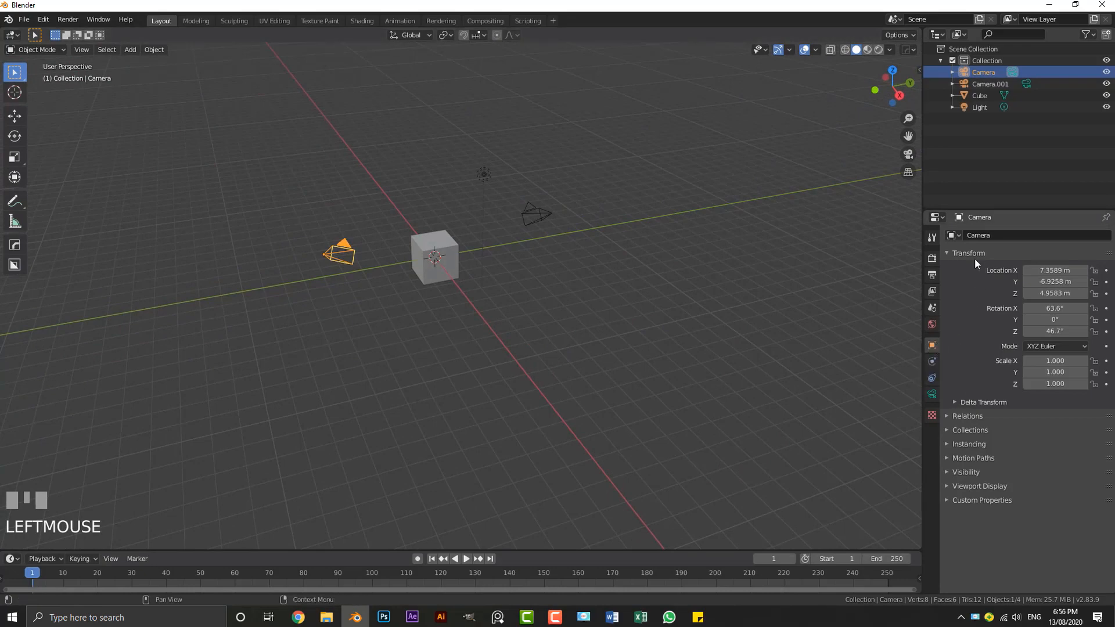
# Rename the two cameras Camera1 and Camera2 in the Outliner.
pyautogui.doubleClick(1009, 234)
pyautogui.write('1')
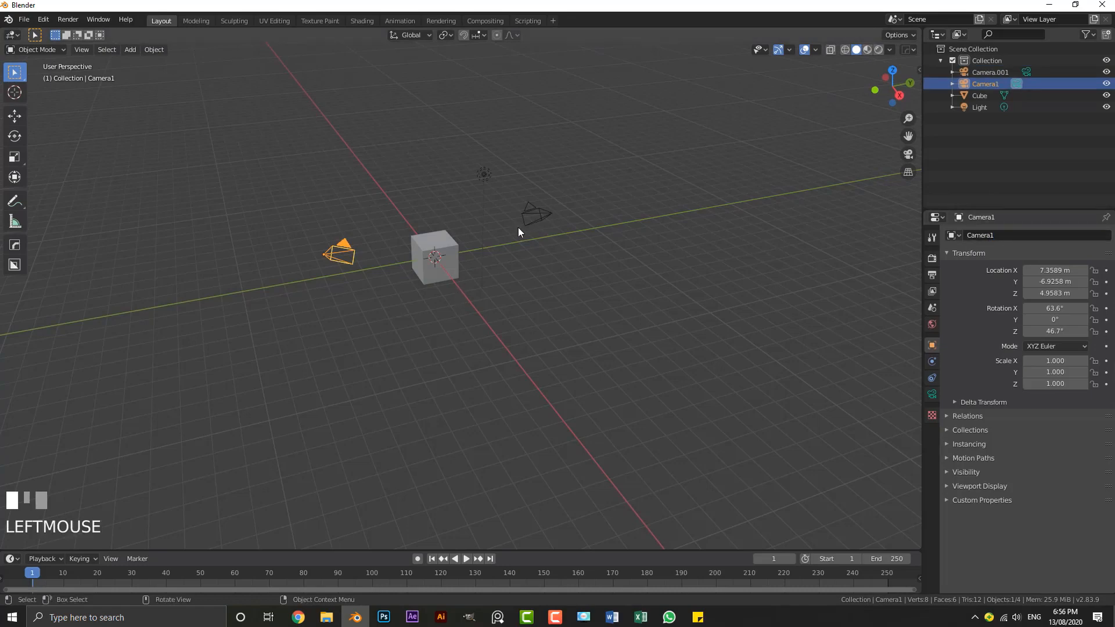
pyautogui.click(534, 213)
pyautogui.write('2')
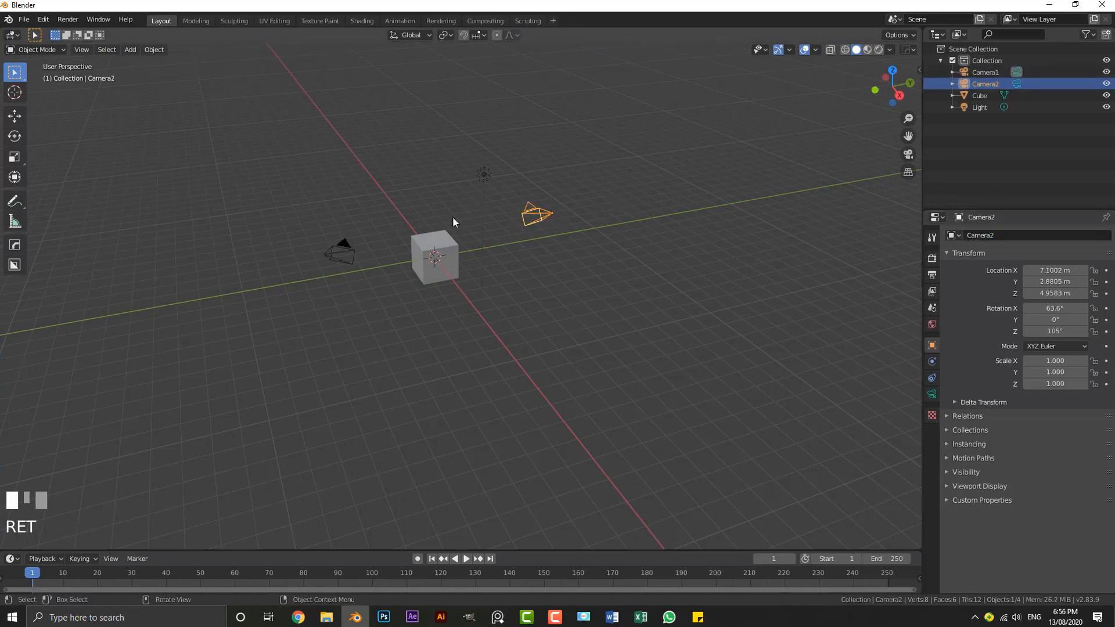
pyautogui.moveTo(453, 221); pyautogui.dragTo(365, 239)
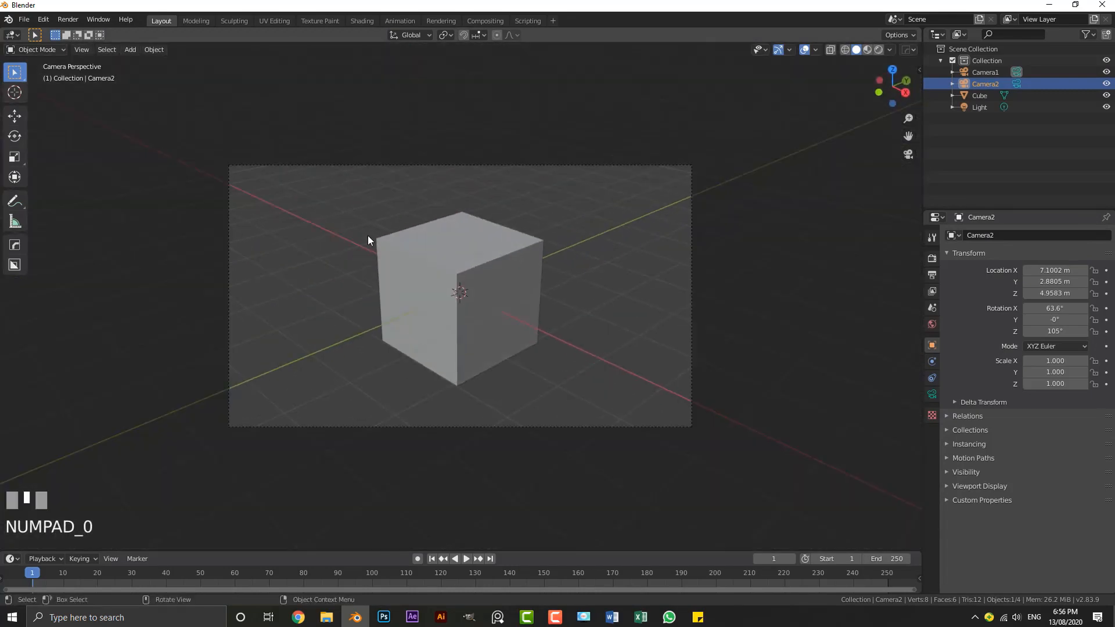
# View the cube through Camera2, then select Camera1 and make it the active camera.
pyautogui.scroll(-3)
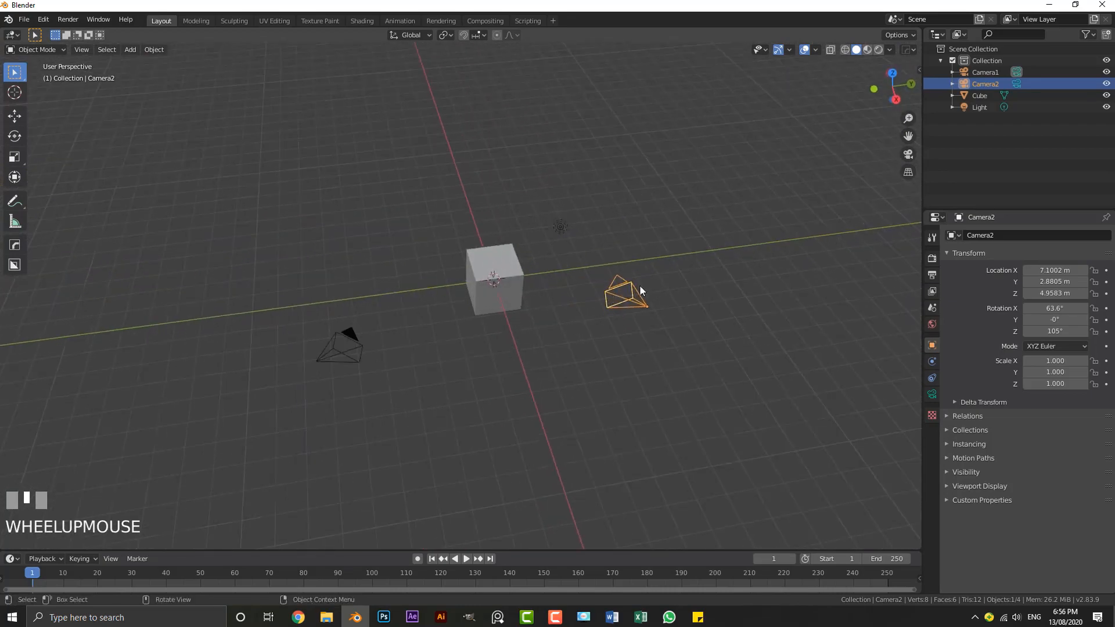
pyautogui.click(339, 346)
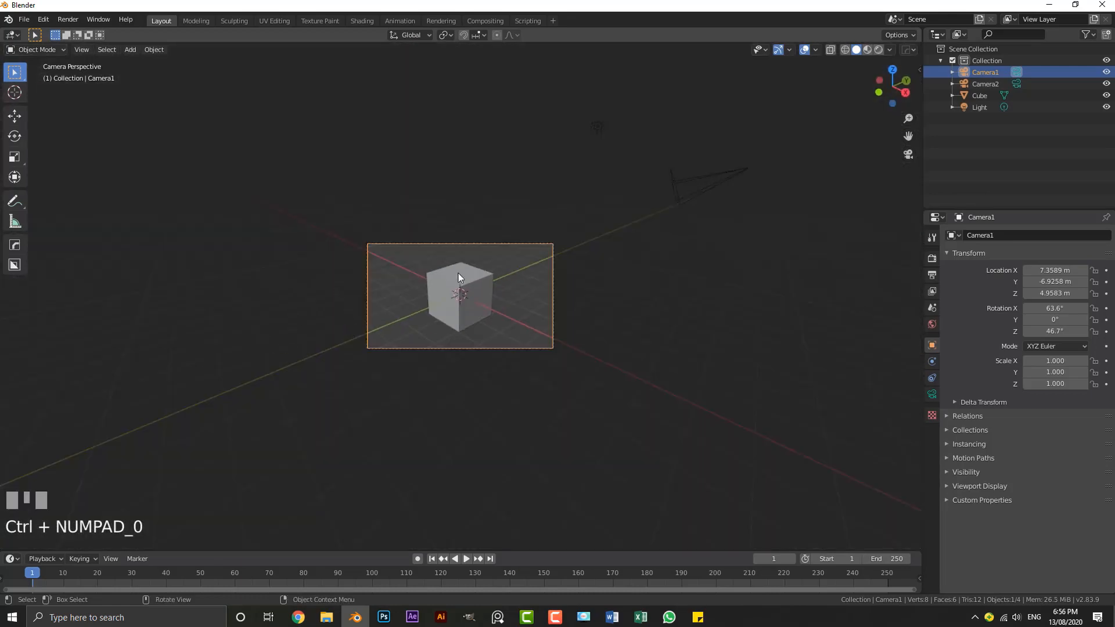
pyautogui.scroll(3)
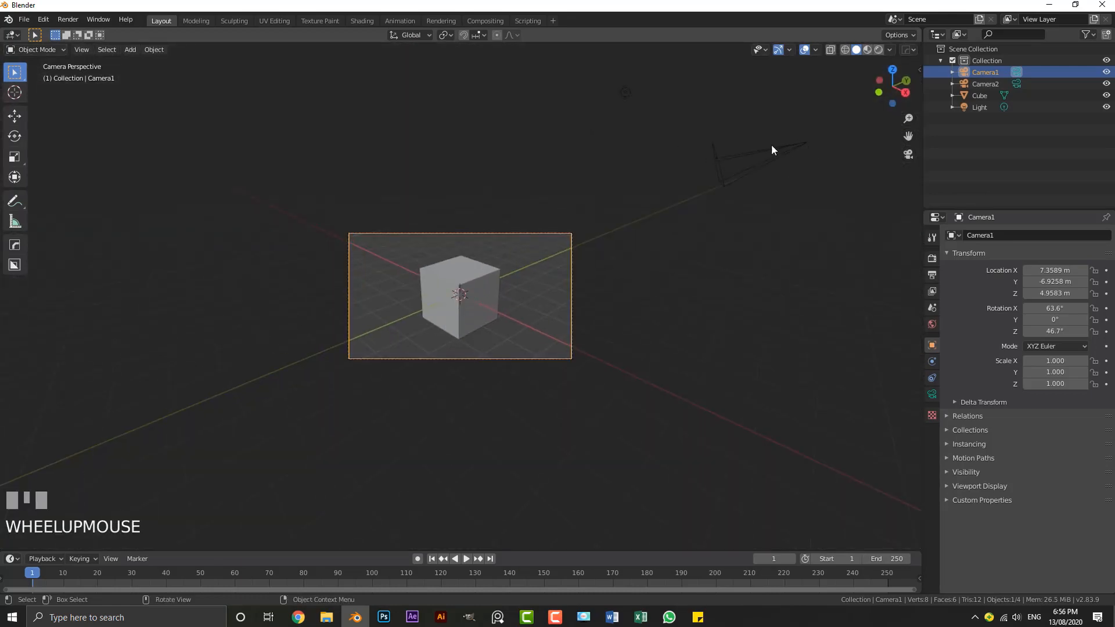
pyautogui.click(746, 160)
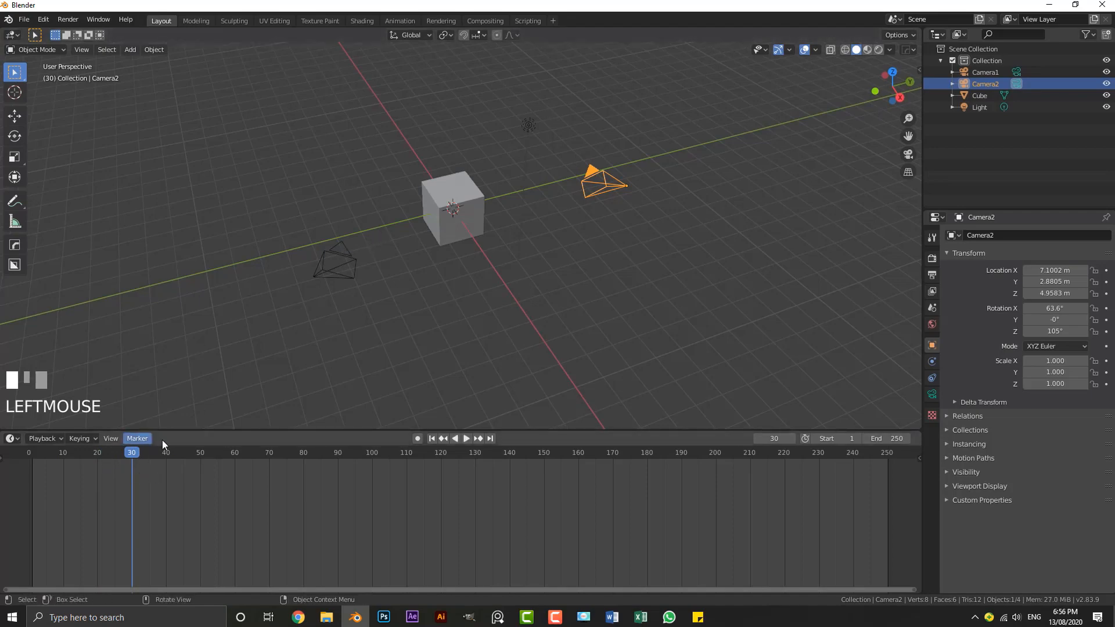
# Select Camera1 and centre the view on the cube and cameras with the playhead at frame 1.
pyautogui.click(984, 72)
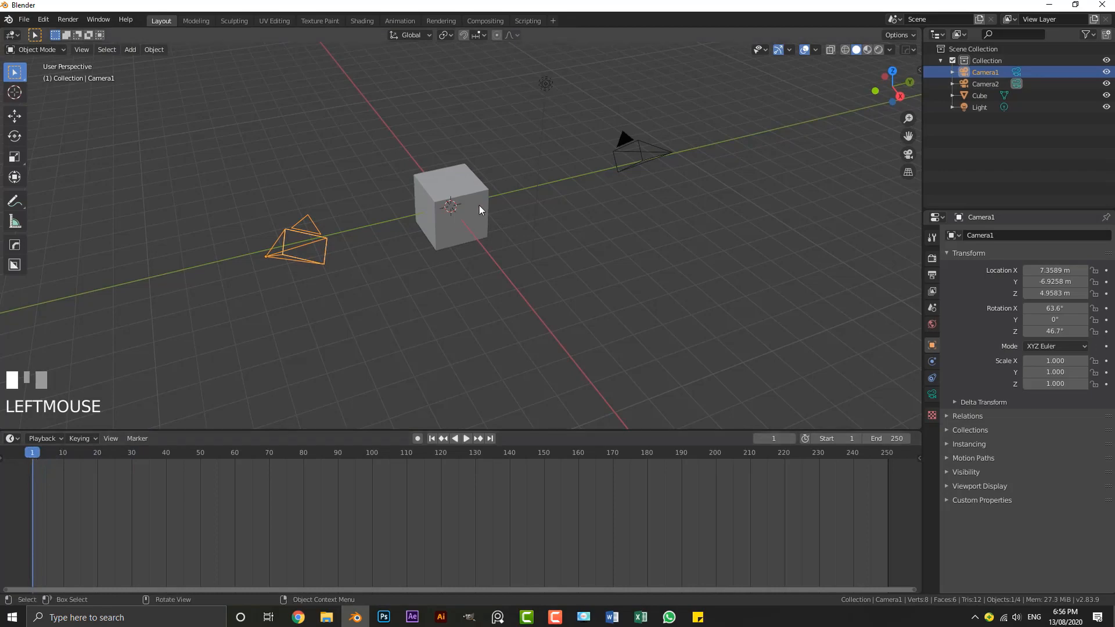
pyautogui.moveTo(480, 210); pyautogui.dragTo(404, 229)
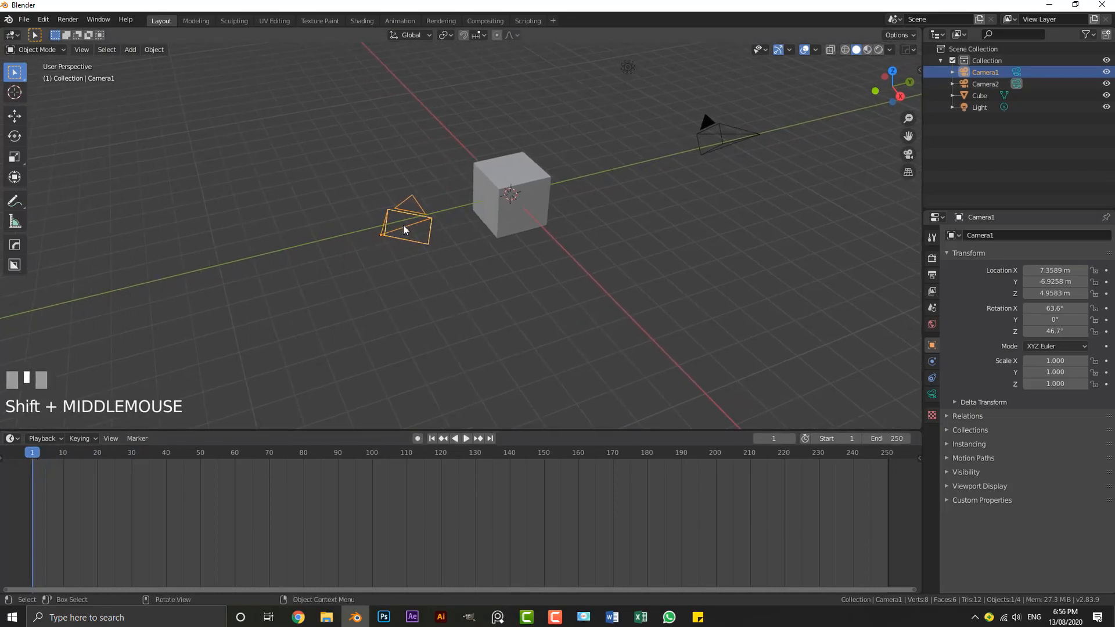
pyautogui.moveTo(382, 235)
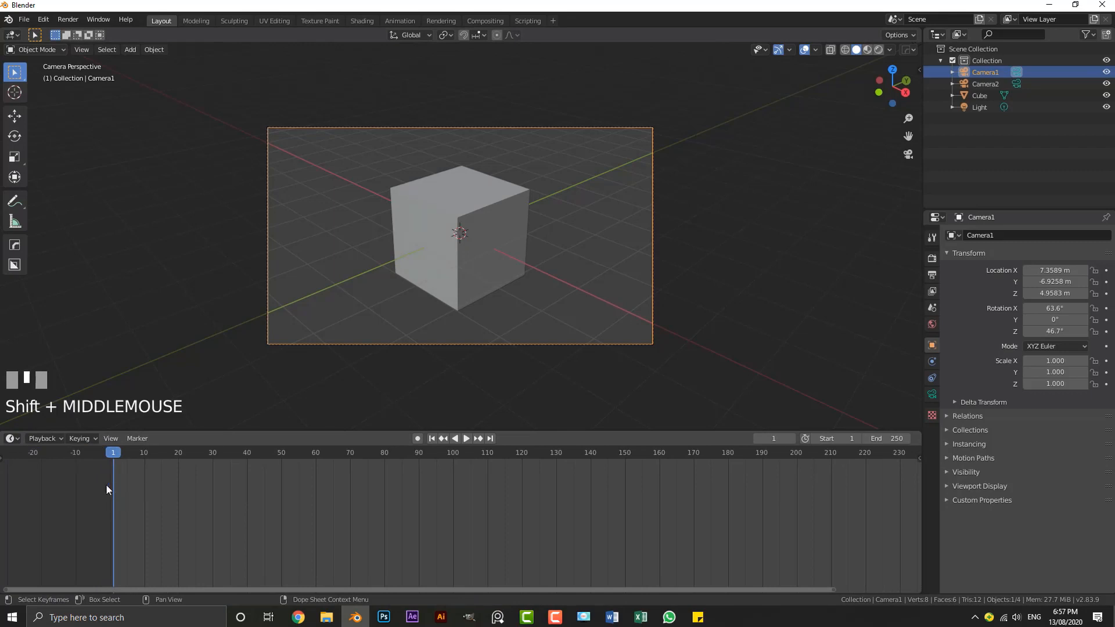
pyautogui.moveTo(110, 462)
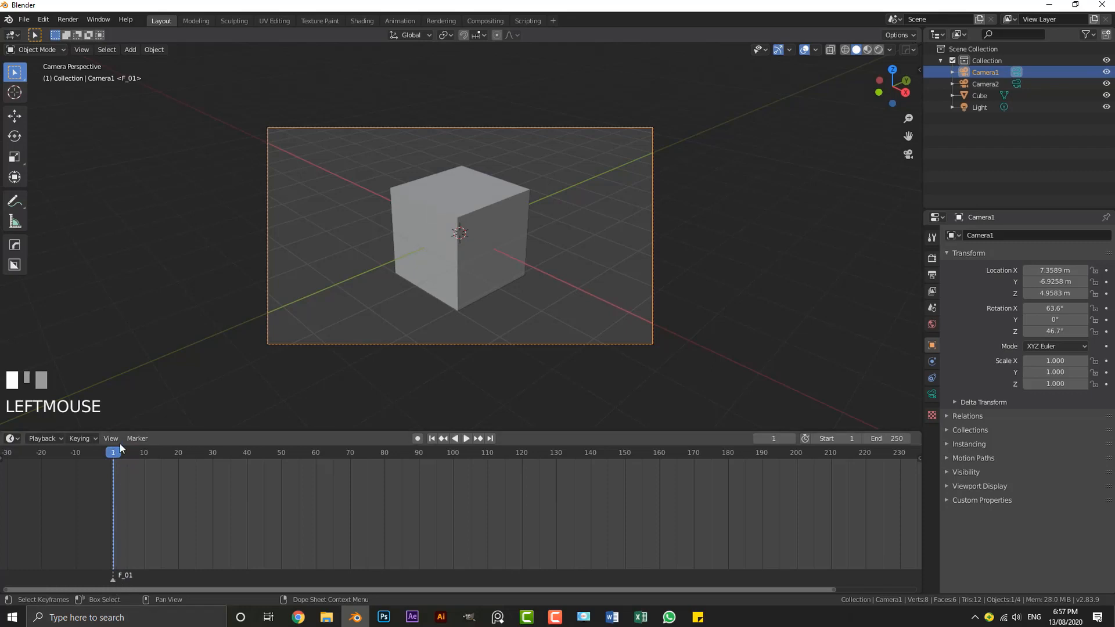
# Bind Camera1 to the marker at frame 1 via the Marker menu.
pyautogui.click(465, 438)
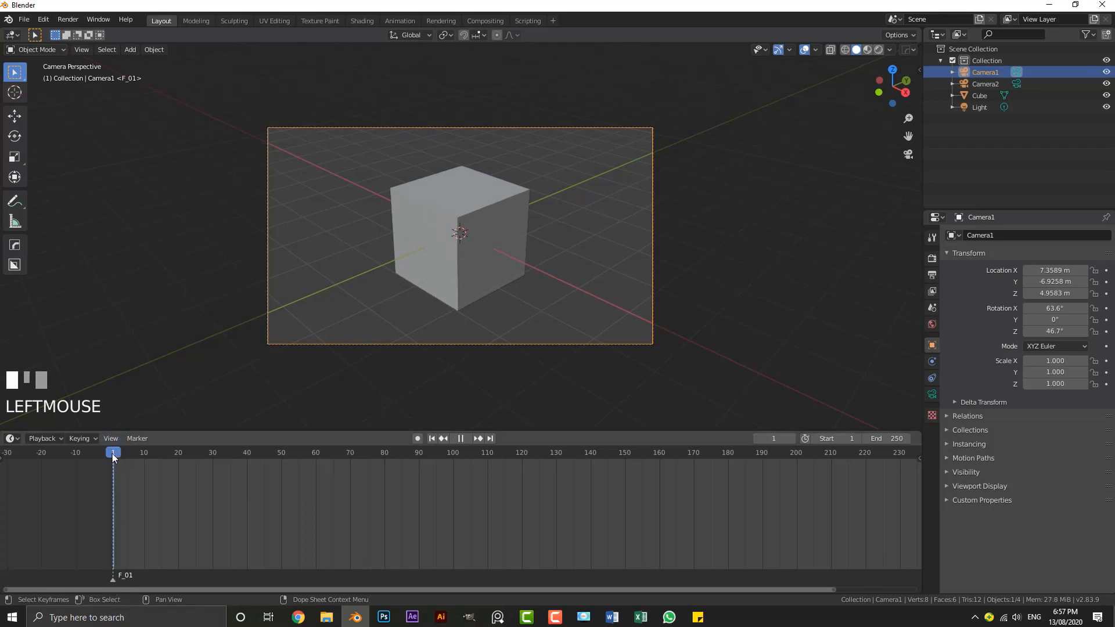
pyautogui.click(137, 438)
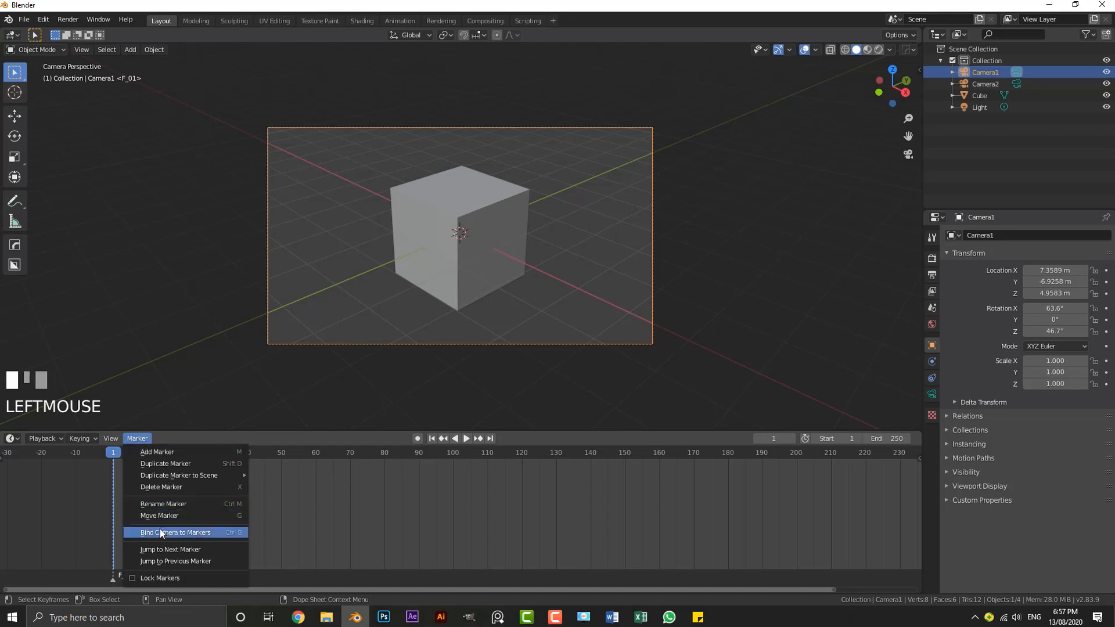
pyautogui.moveTo(201, 538)
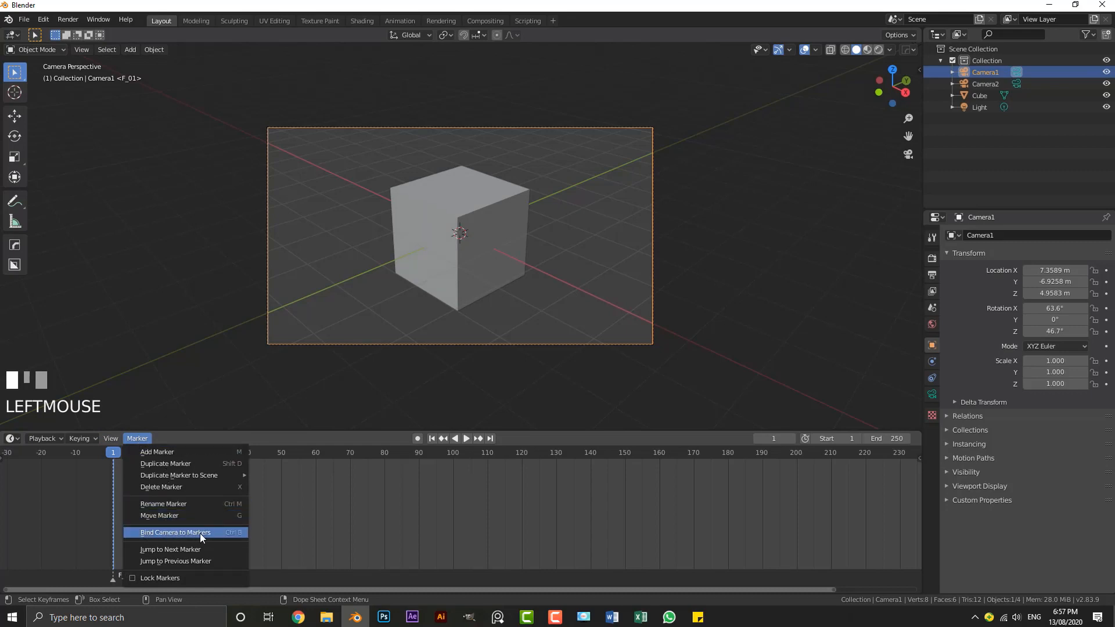
pyautogui.click(176, 531)
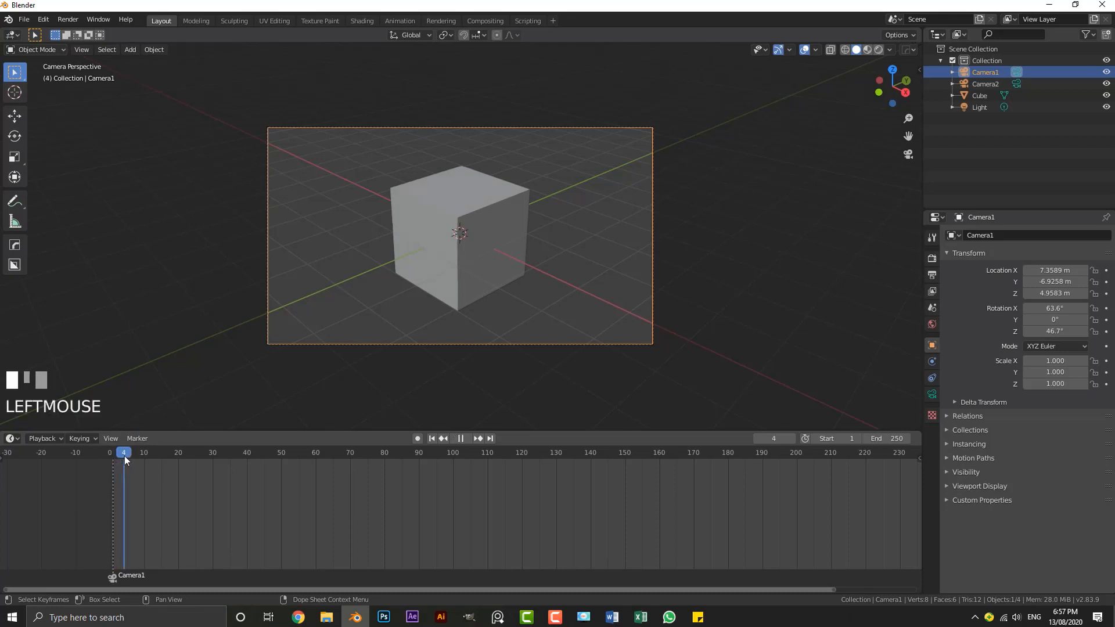
# Add a marker at frame 70 and bind Camera1 to it with Ctrl+B.
pyautogui.click(350, 452)
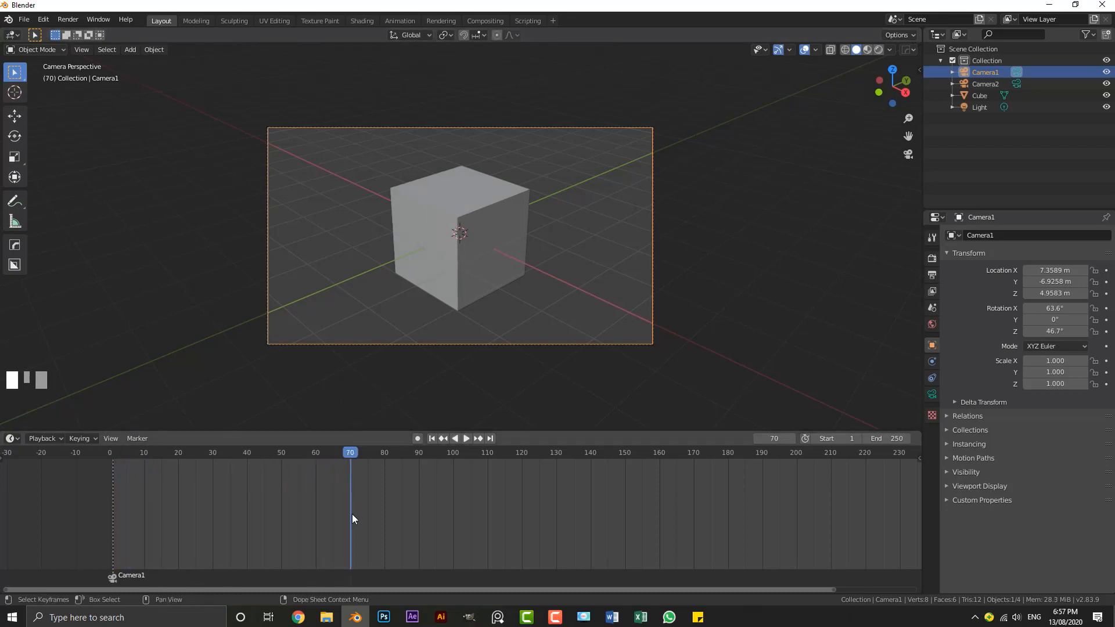
pyautogui.press('m')
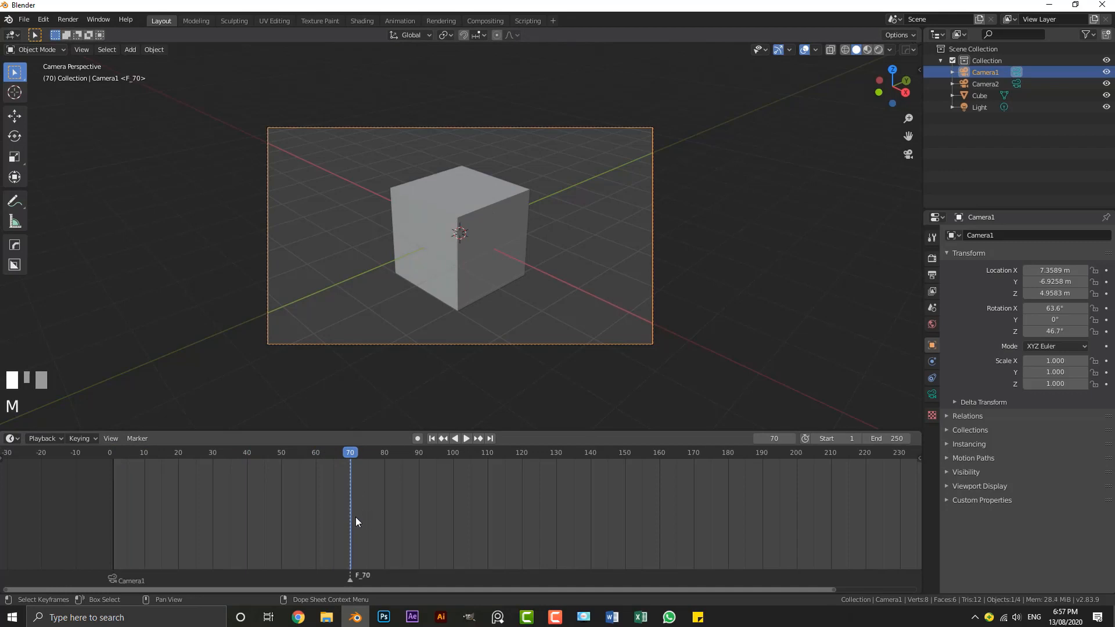
pyautogui.press('ctrl+b')
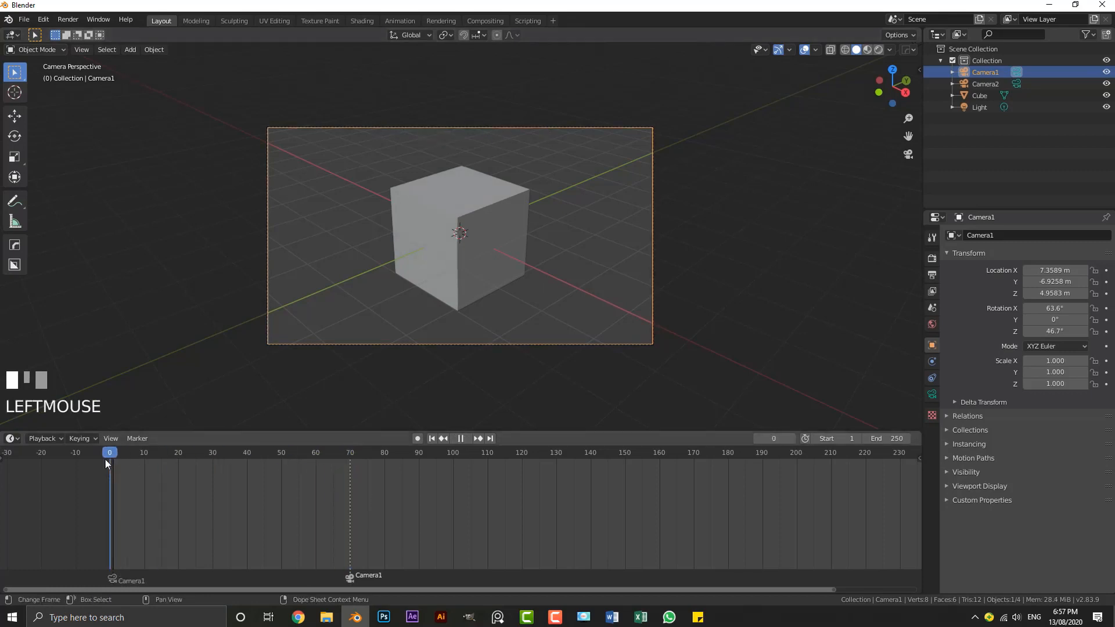
# Play back and scrub the playhead around frames 69-117, ending at frame 90.
pyautogui.click(460, 438)
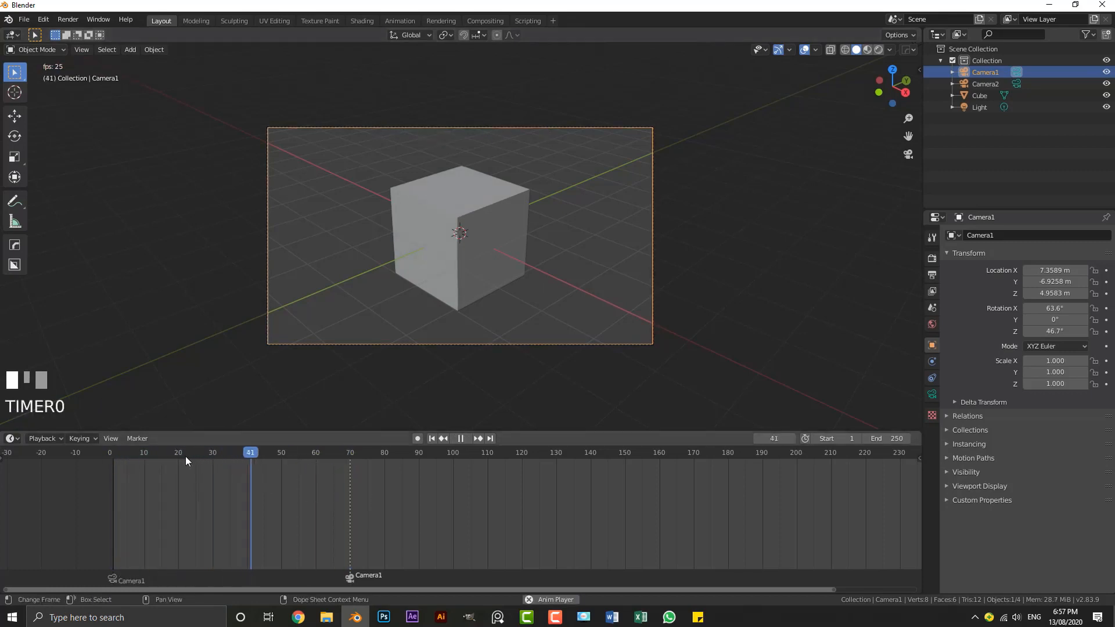
pyautogui.click(347, 451)
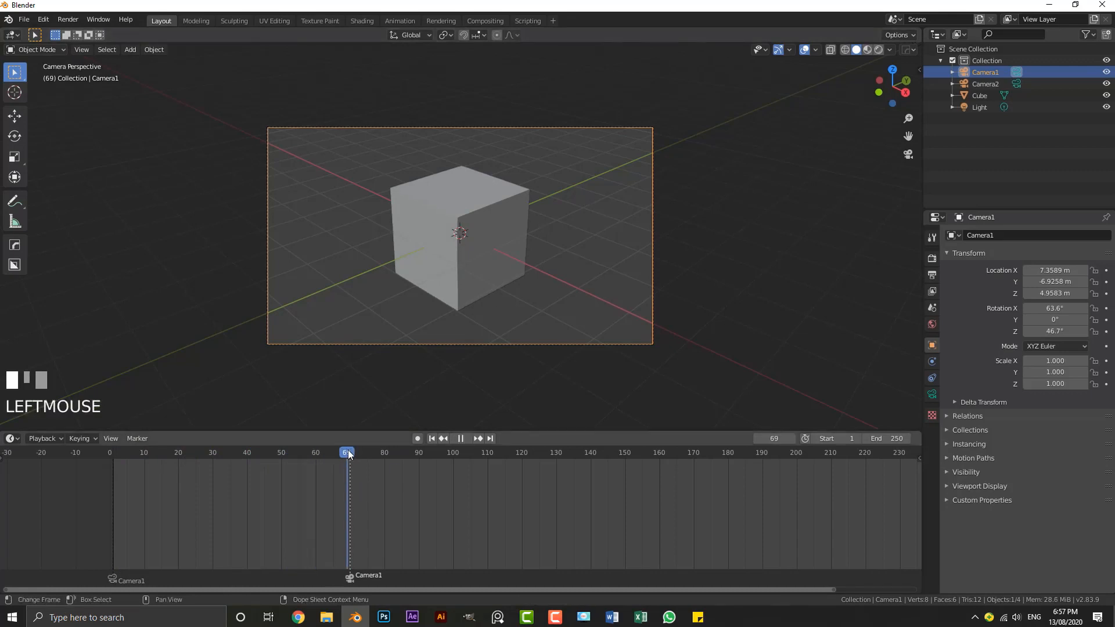
pyautogui.click(511, 451)
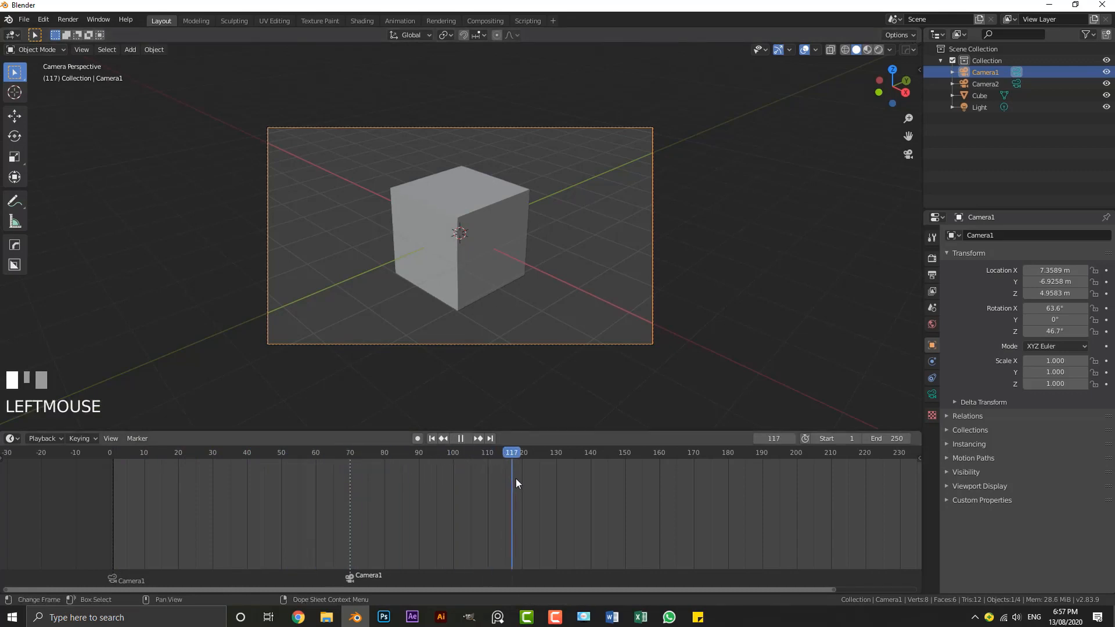
pyautogui.click(525, 452)
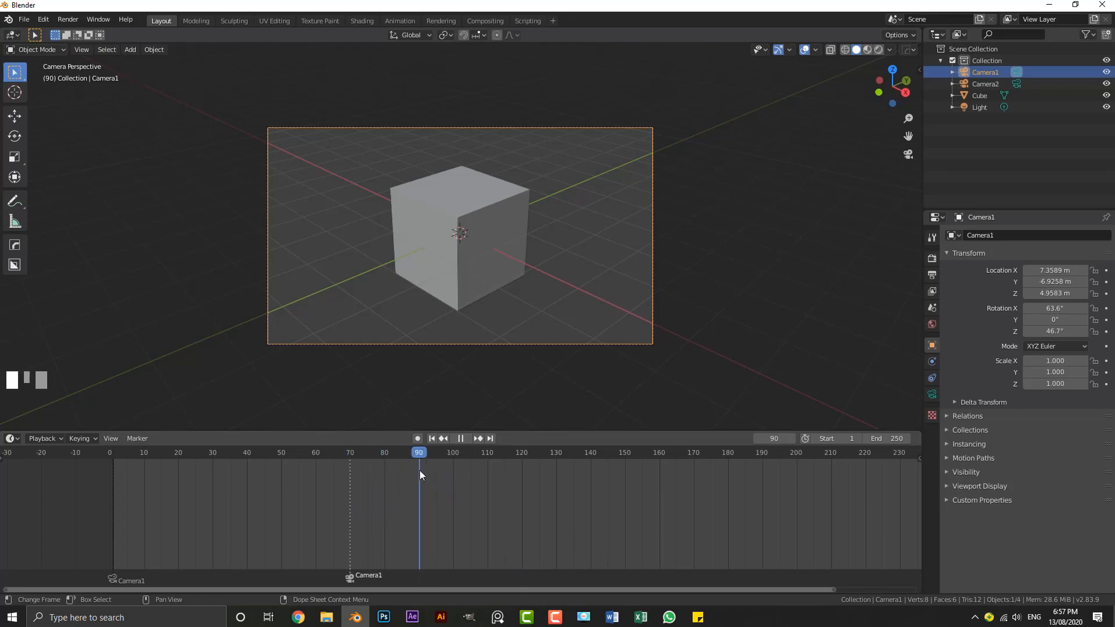
# Select Camera2 and bind it to a new marker at frame 90, orbiting to see both cameras.
pyautogui.scroll(-3)
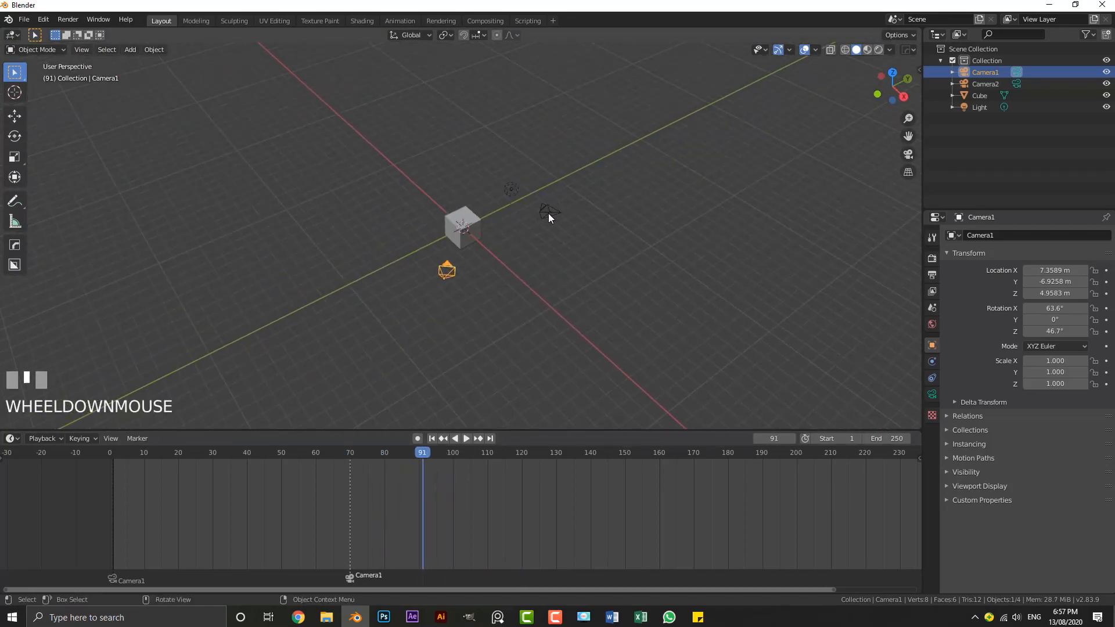
pyautogui.click(549, 214)
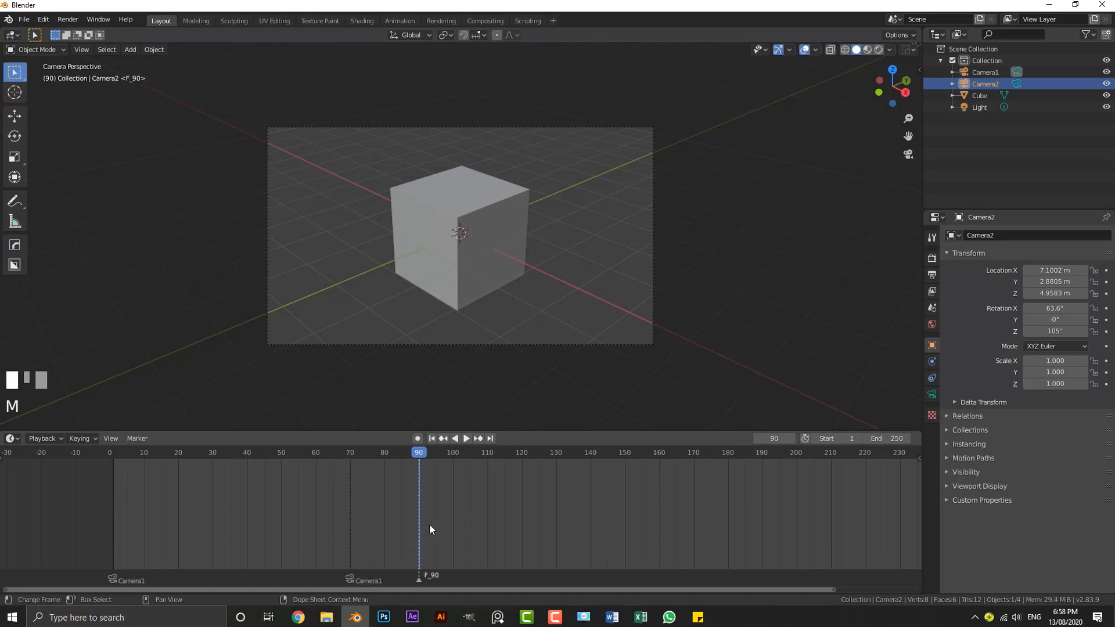
pyautogui.moveTo(430, 546)
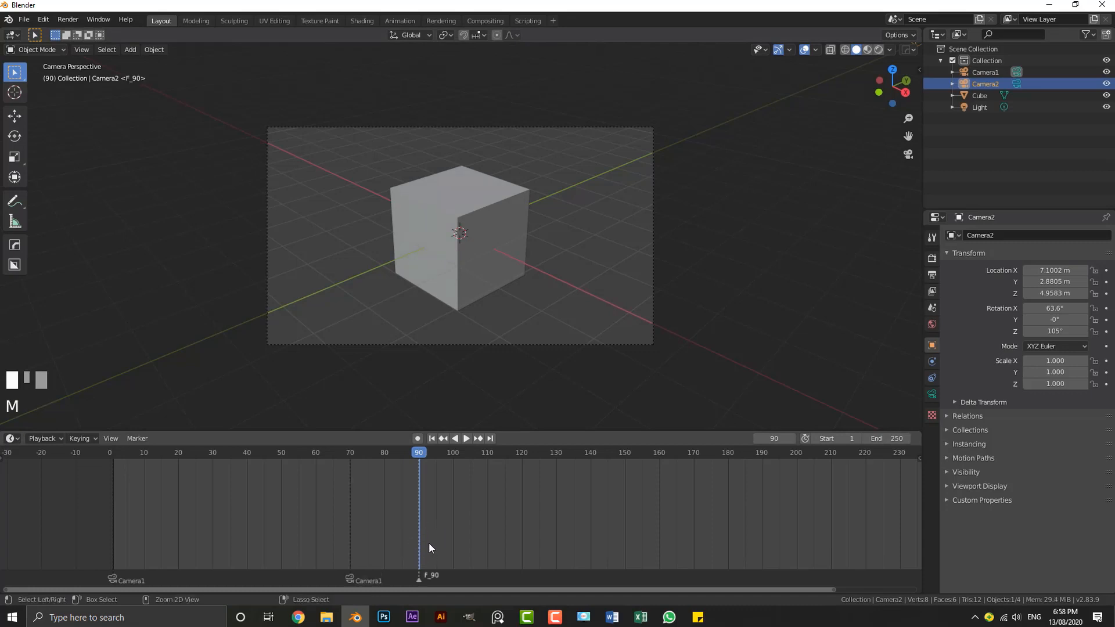
pyautogui.click(367, 451)
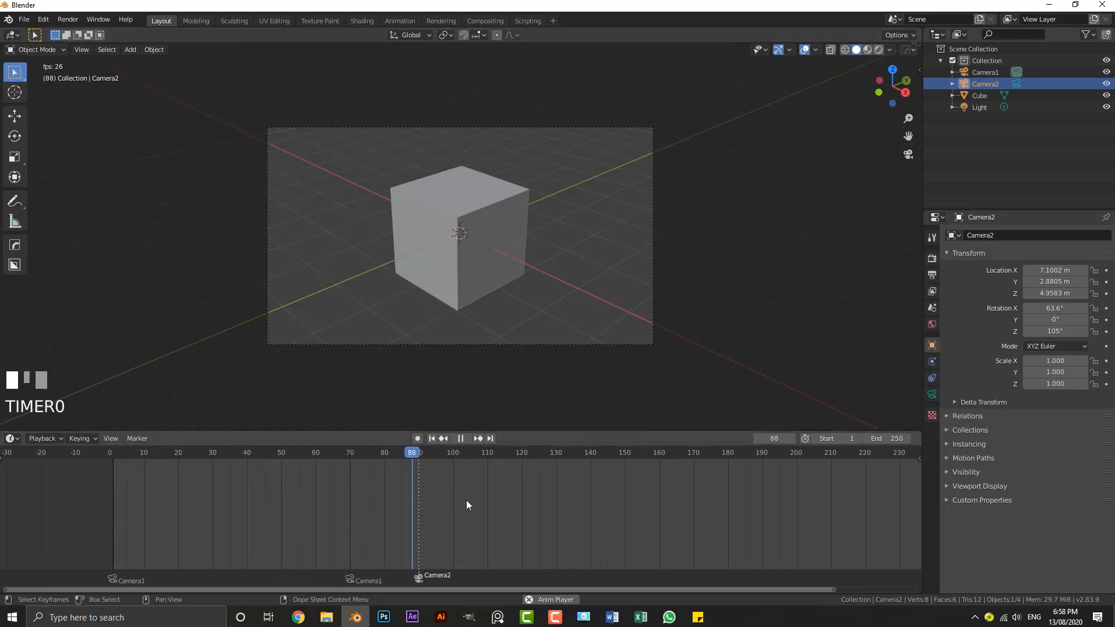
pyautogui.moveTo(462, 234); pyautogui.dragTo(430, 331)
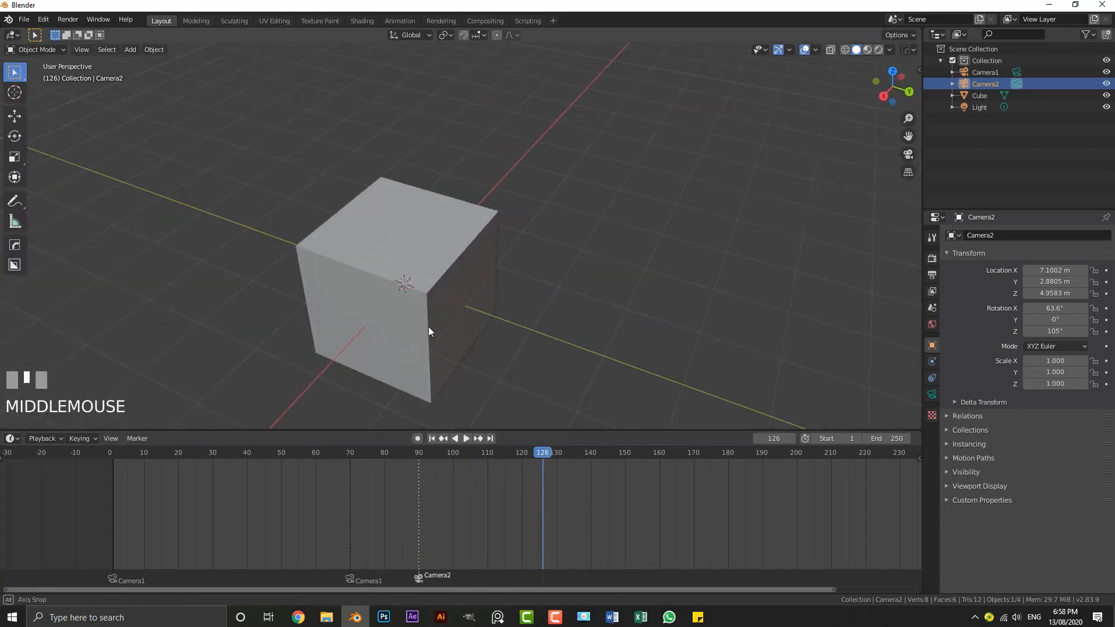
pyautogui.moveTo(426, 330); pyautogui.dragTo(373, 334)
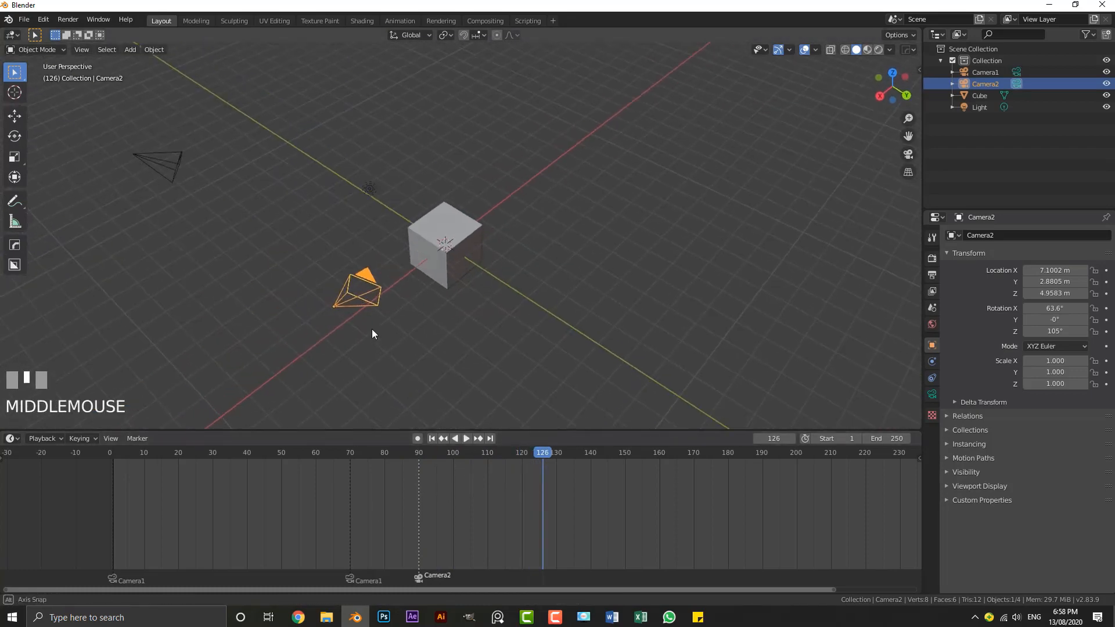
# Scrub back to frame 1 and play forward to verify the switch to Camera2 at frame 90.
pyautogui.click(181, 451)
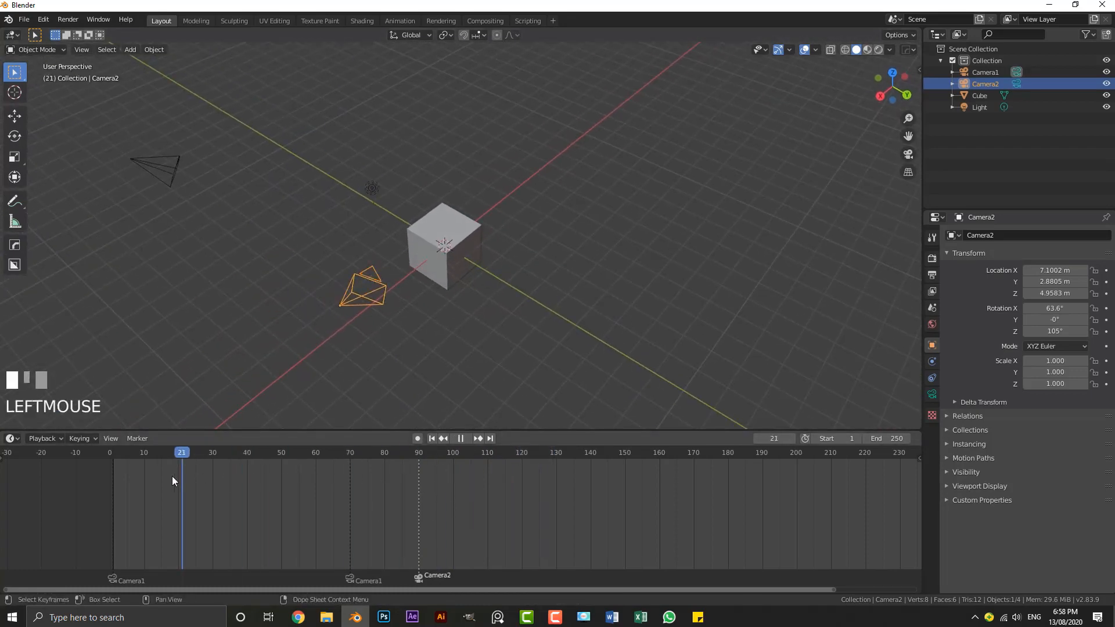
pyautogui.click(113, 452)
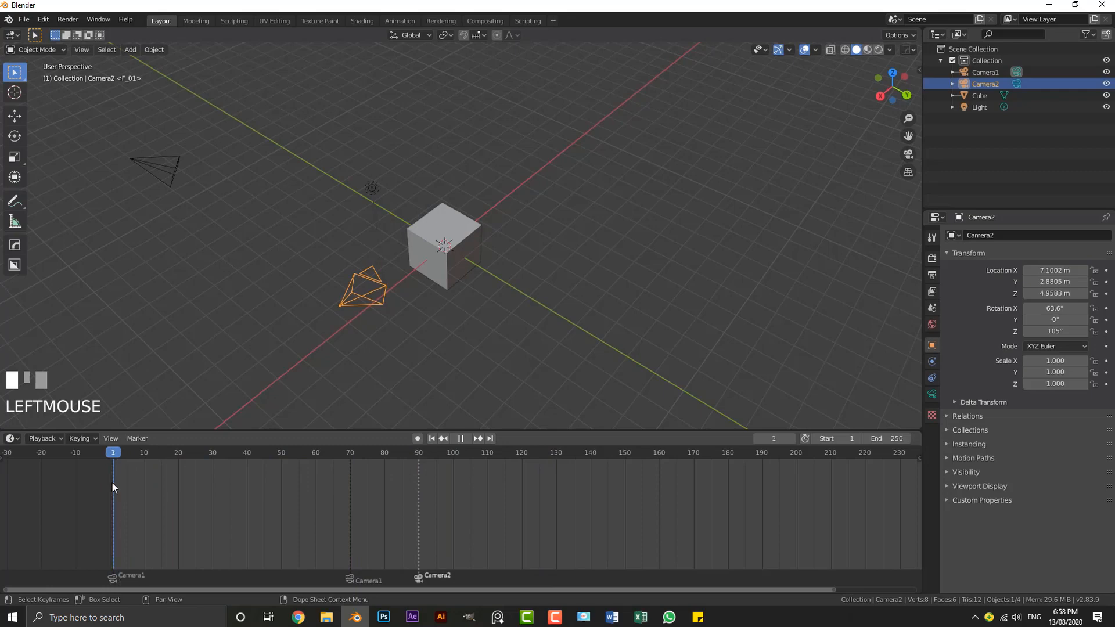
pyautogui.click(350, 452)
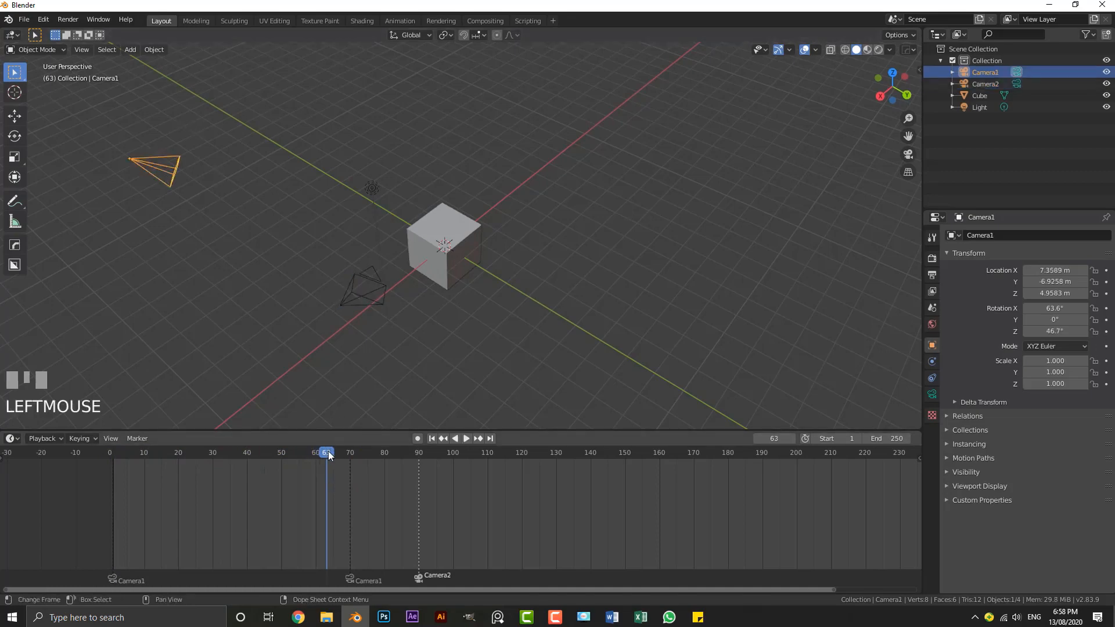
pyautogui.click(464, 437)
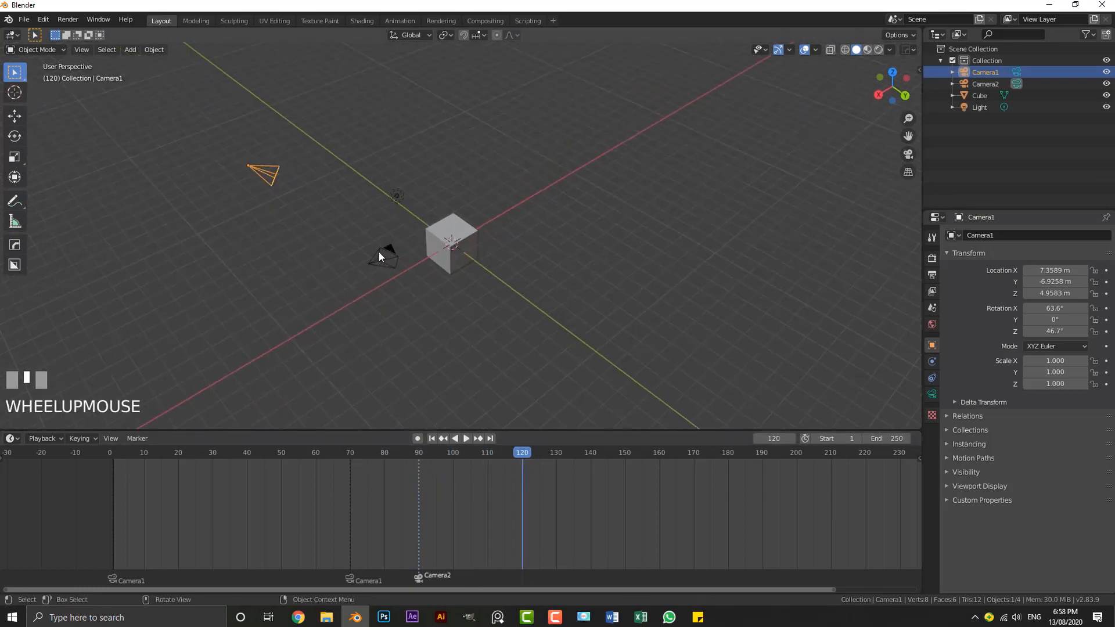
# Duplicate a third camera, Camera2.001, and turn it to face the cube from the opposite side.
pyautogui.press('shift+d')
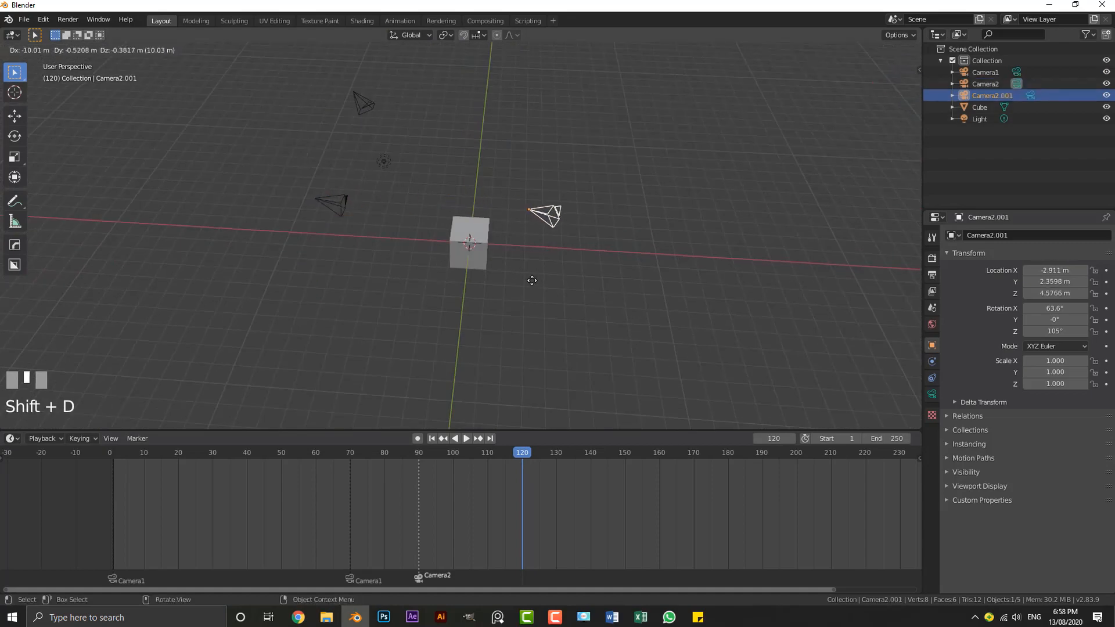
pyautogui.moveTo(526, 264); pyautogui.dragTo(526, 249)
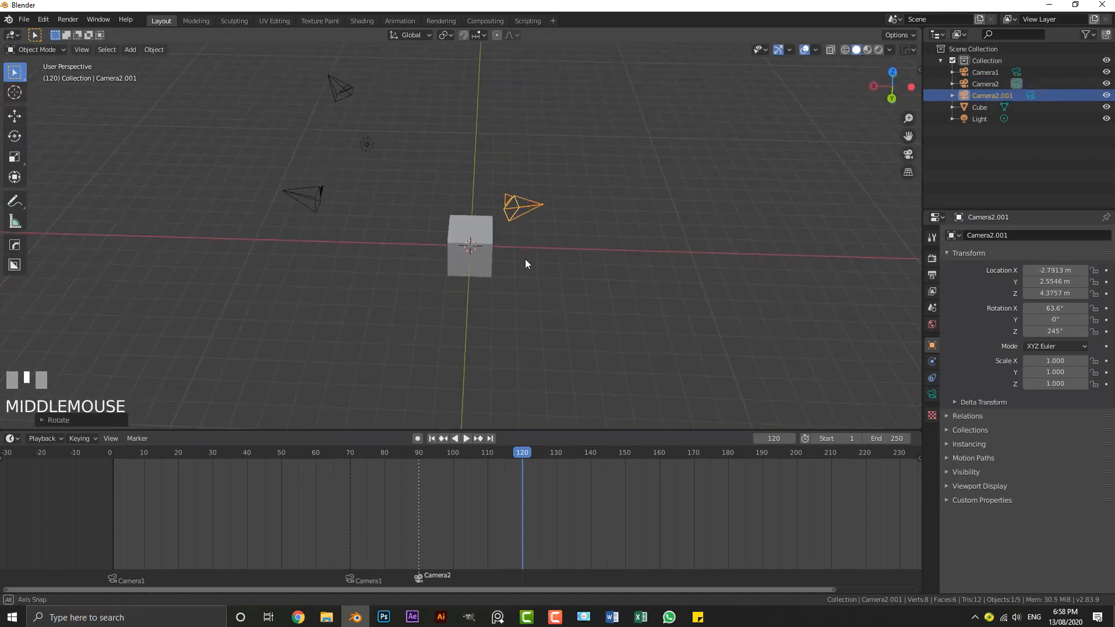
pyautogui.moveTo(526, 264); pyautogui.dragTo(476, 217)
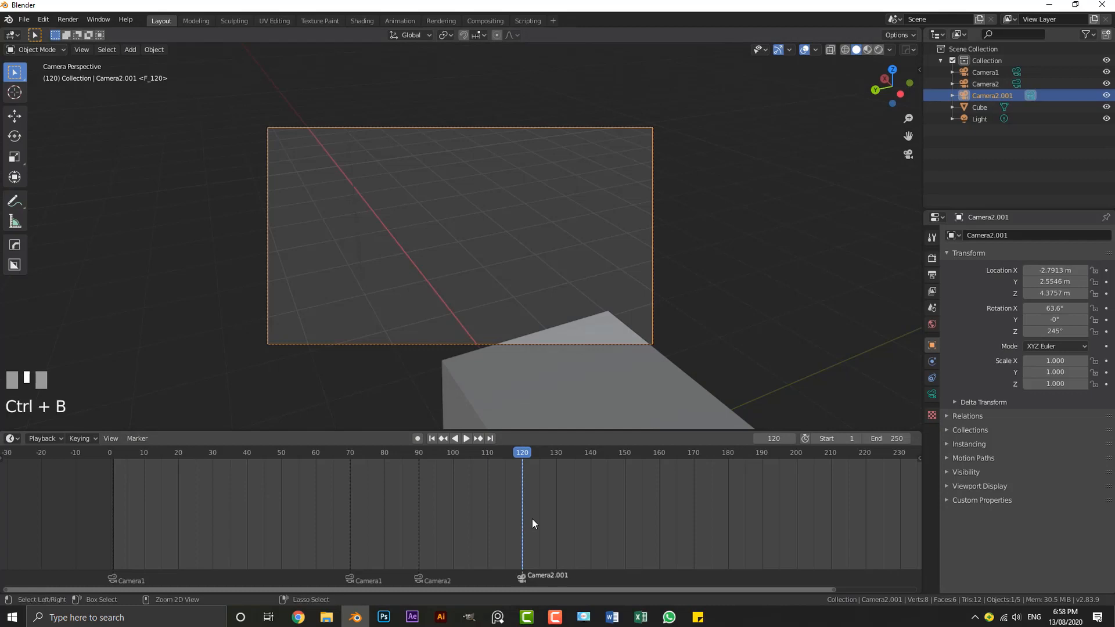
# Bind Camera2.001 to a marker at frame 120 and play back to check the switch.
pyautogui.click(499, 452)
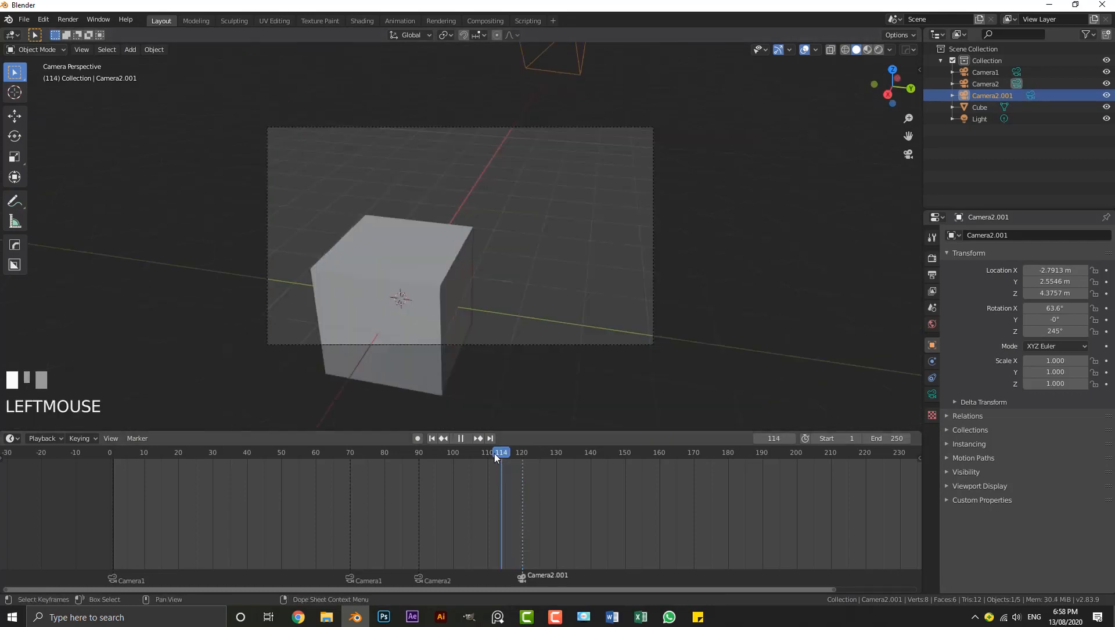
pyautogui.click(460, 438)
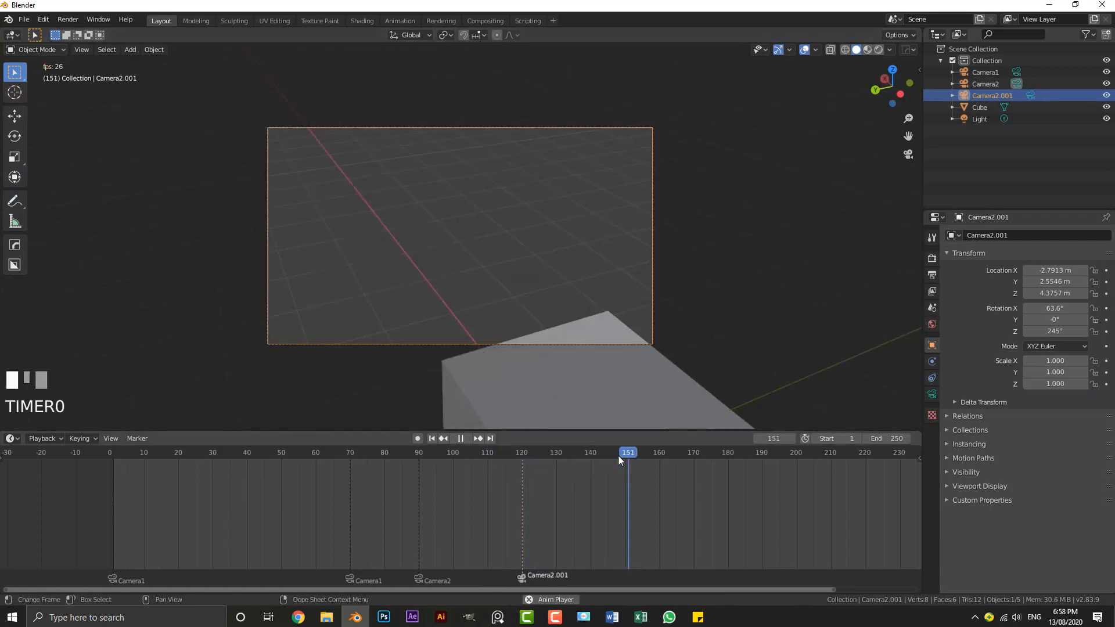
pyautogui.scroll(-3)
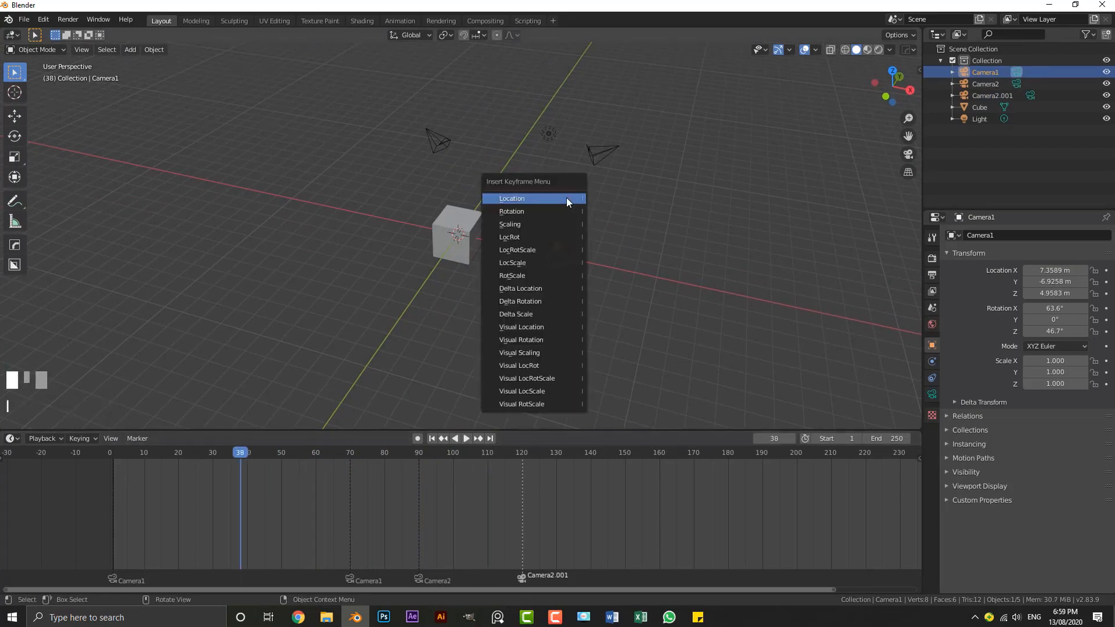
# Keyframe Camera1's location near frames 38 and 87 and play back the moving shot.
pyautogui.click(511, 199)
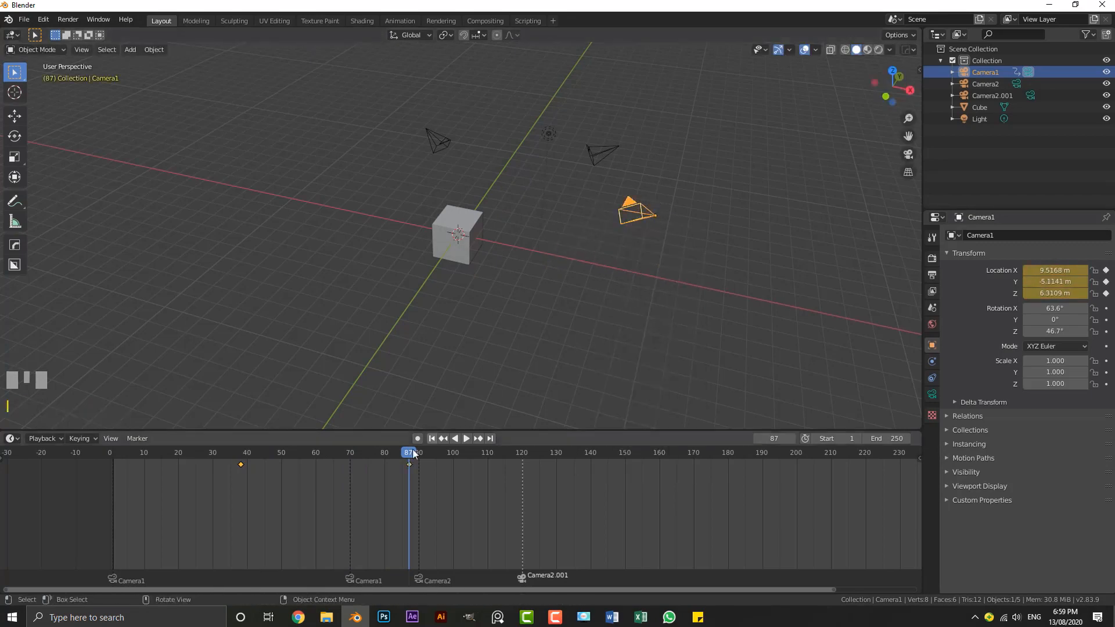
pyautogui.click(464, 439)
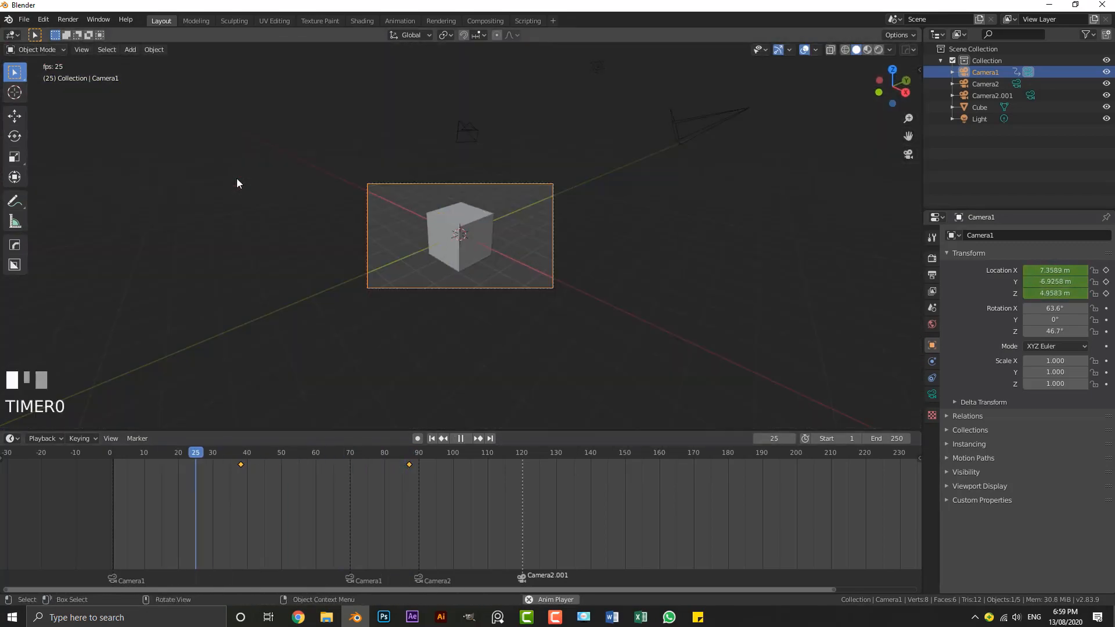
pyautogui.click(356, 452)
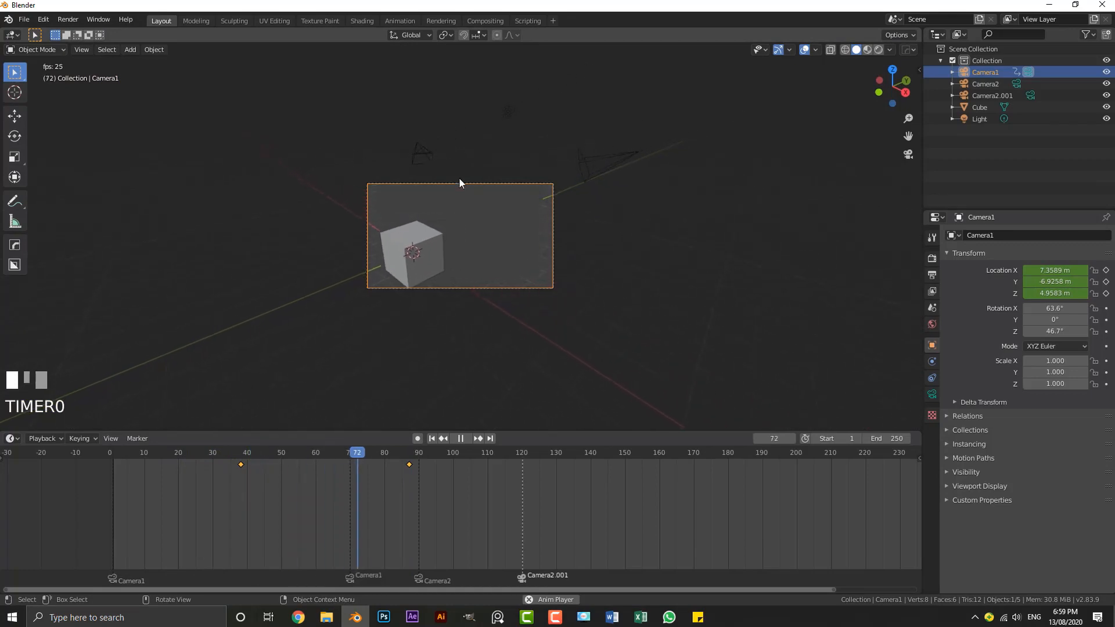